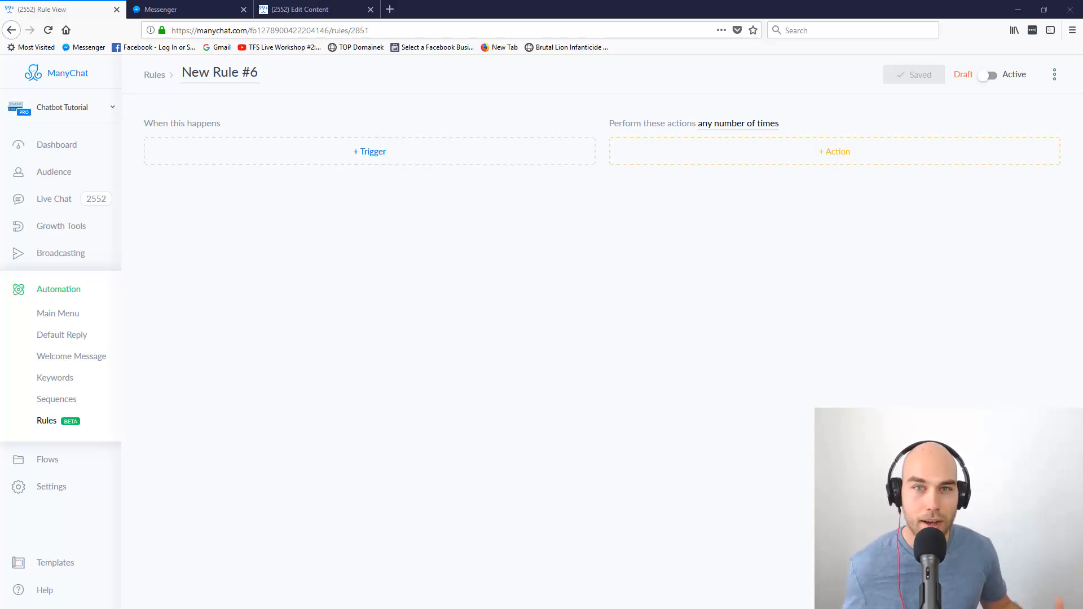
mouse_move(437, 168)
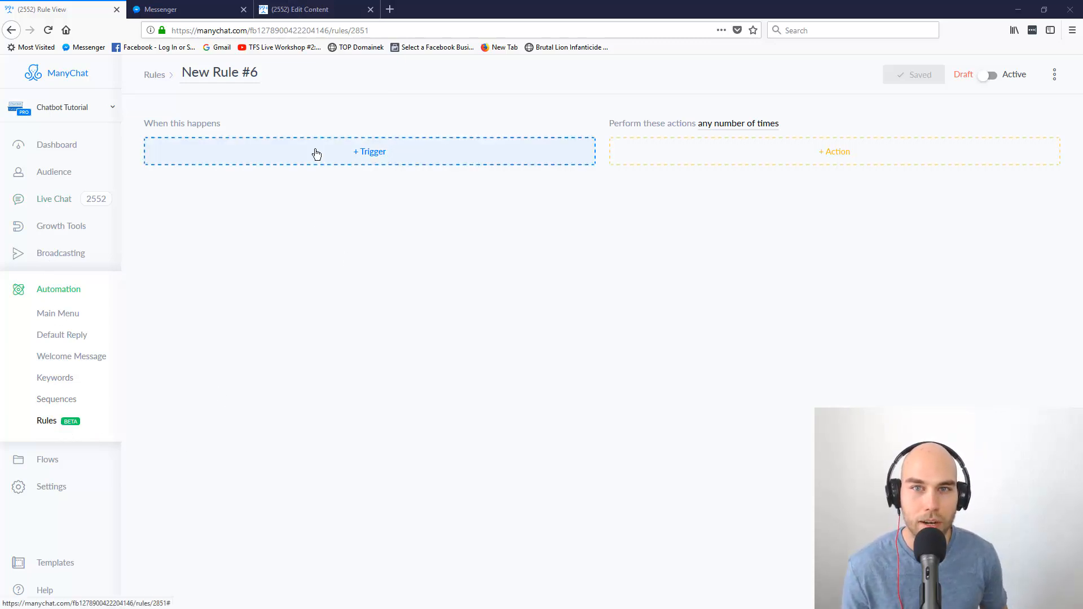
- List the event types that can start the empty New Rule #6
left_click(369, 151)
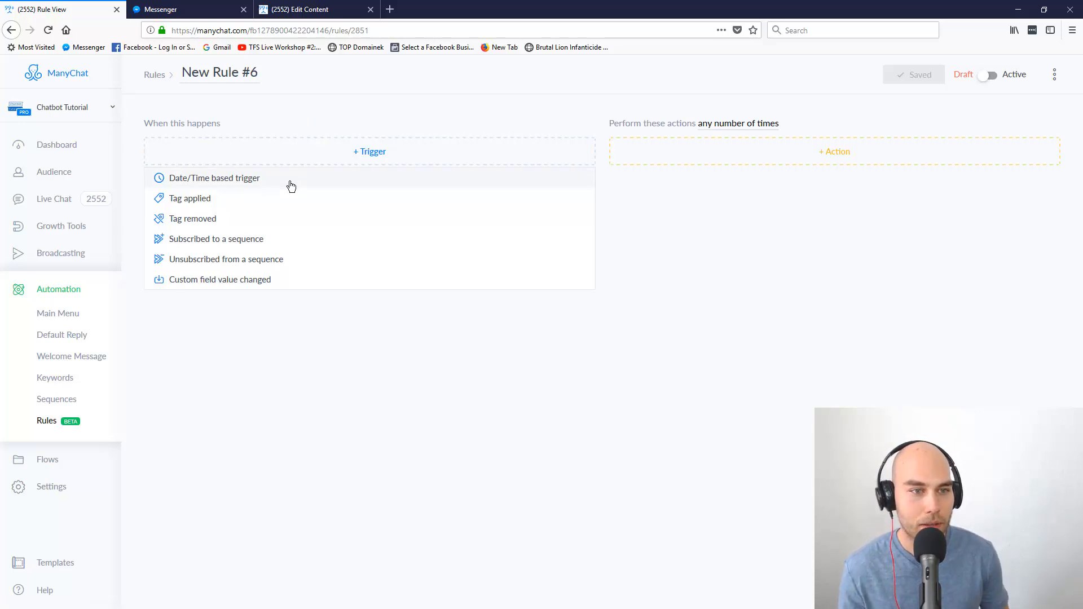
- Add a Date/Time based trigger, browse its user fields, then list trigger types for a second one
left_click(214, 177)
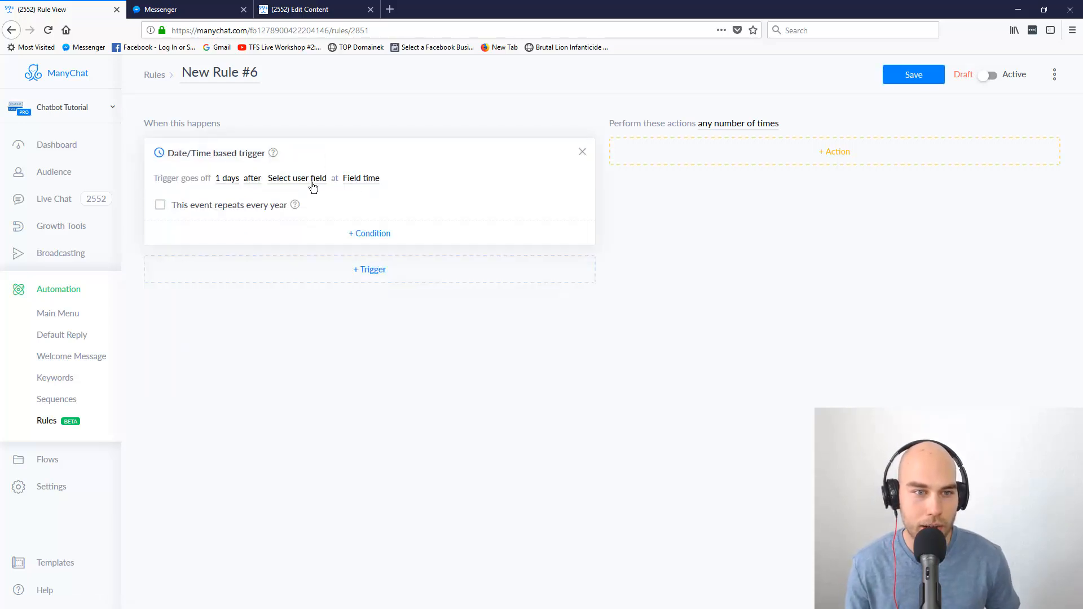
mouse_move(297, 177)
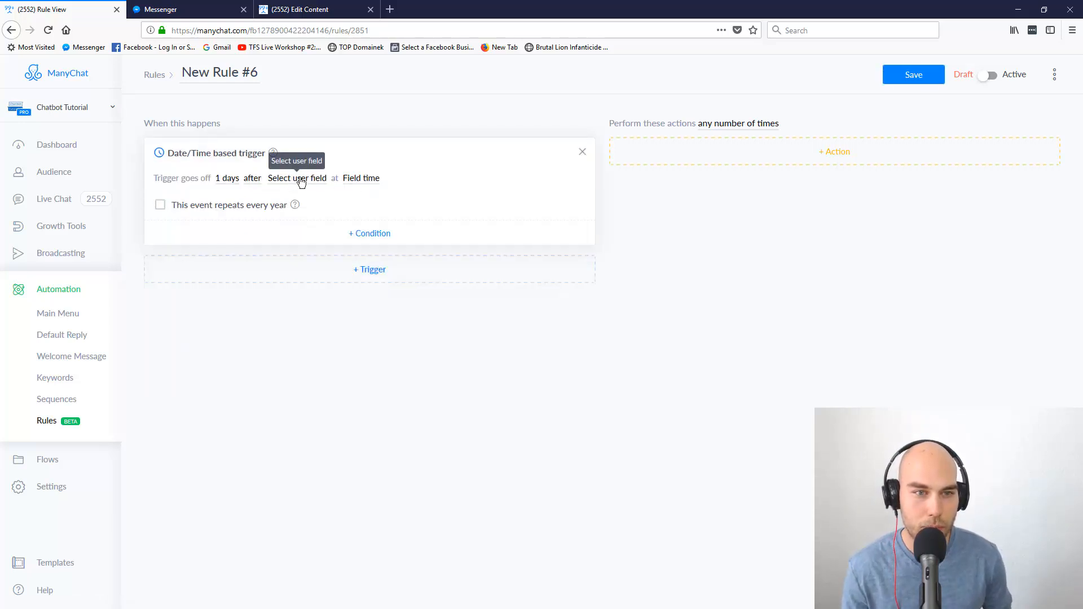
left_click(297, 178)
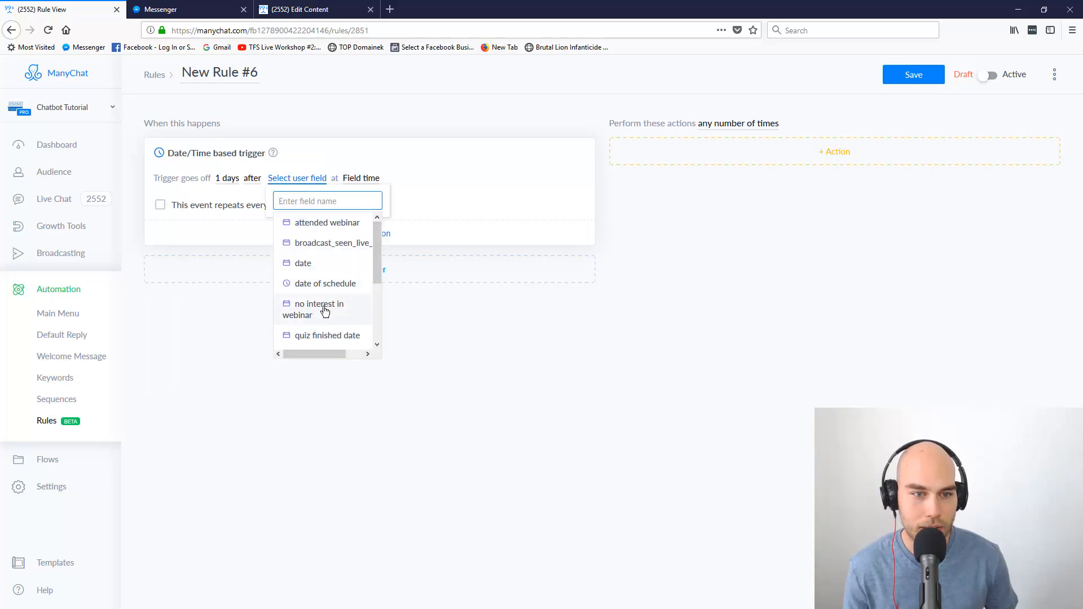
scroll("down", 3)
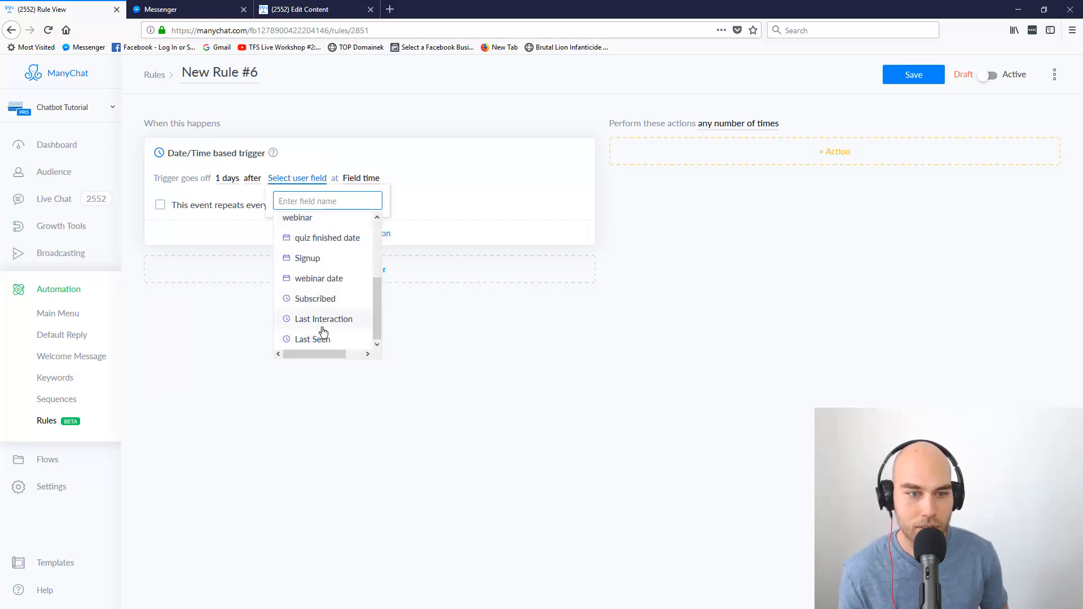
mouse_move(318, 337)
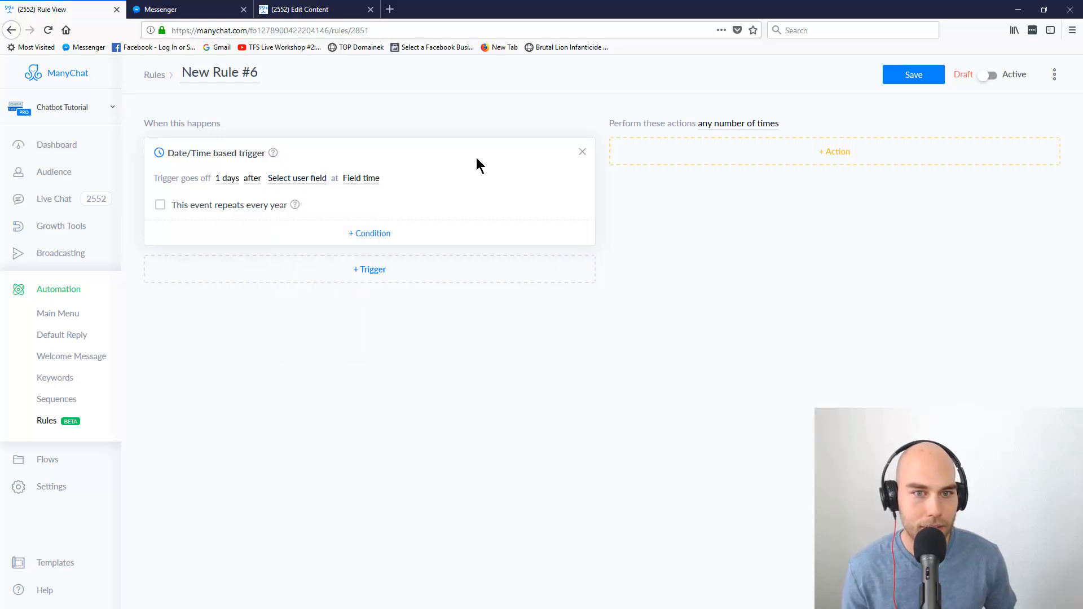
left_click(370, 270)
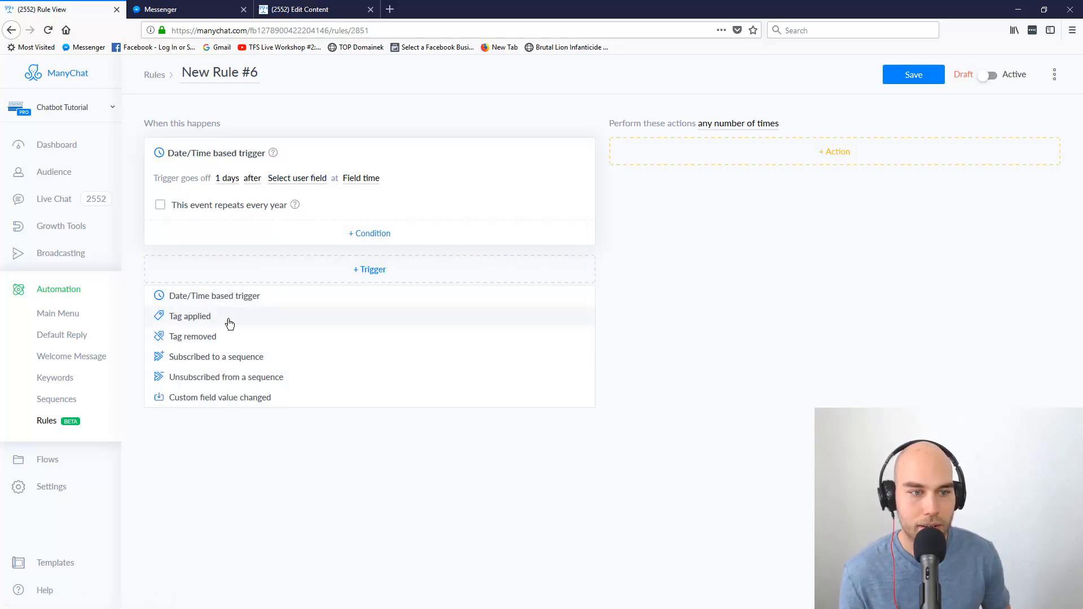
mouse_move(238, 394)
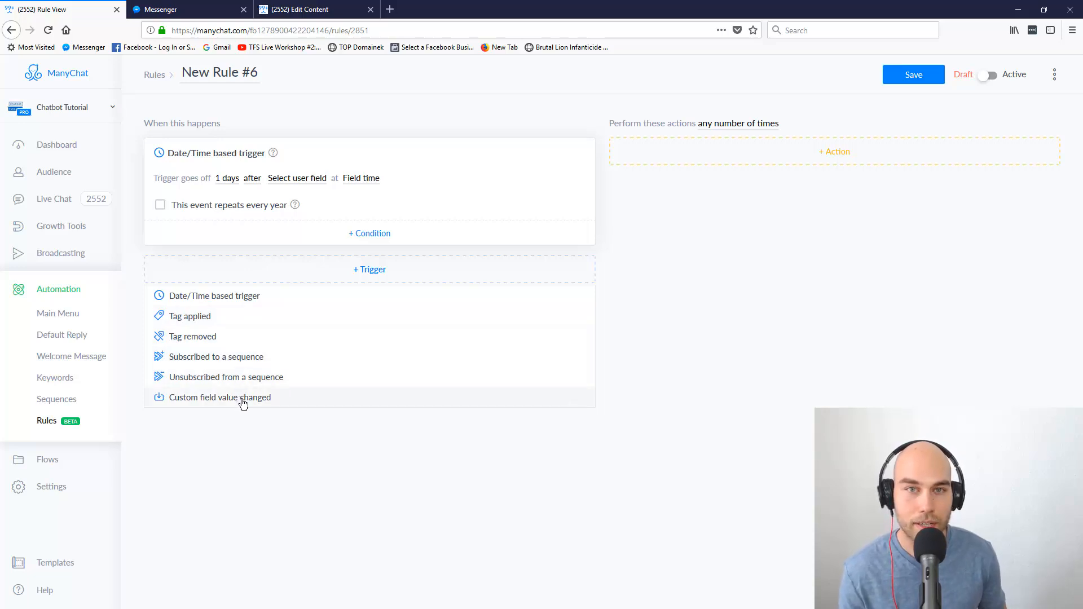
mouse_move(327, 455)
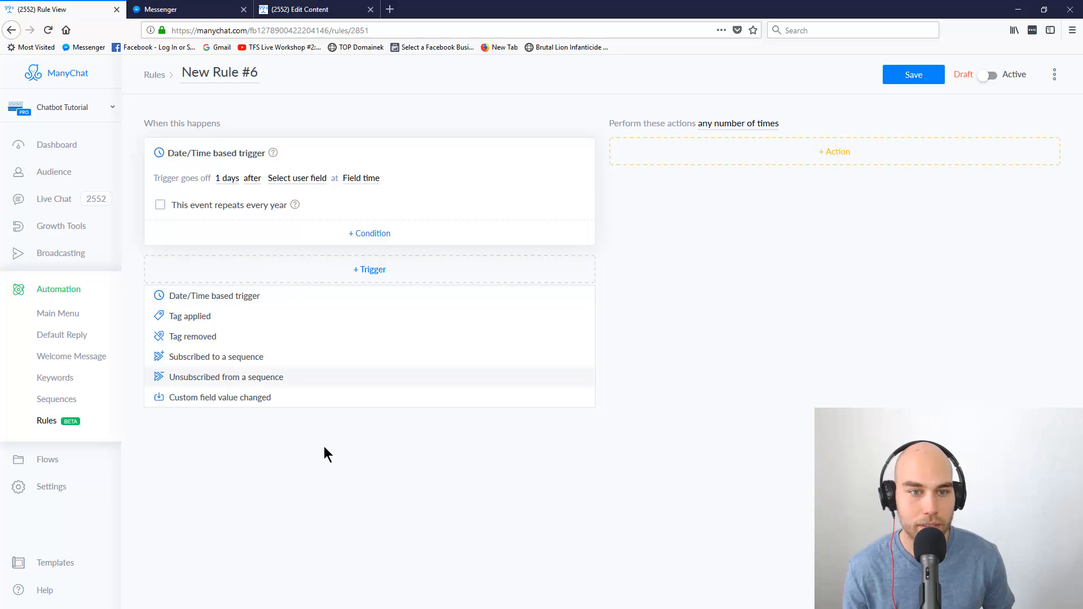
left_click(834, 151)
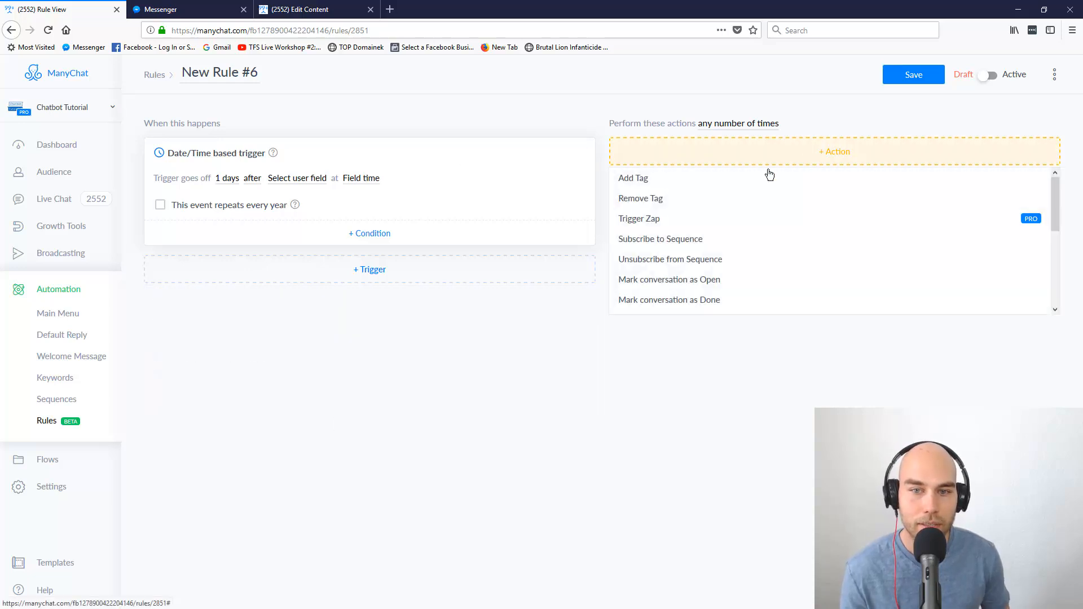
mouse_move(720, 197)
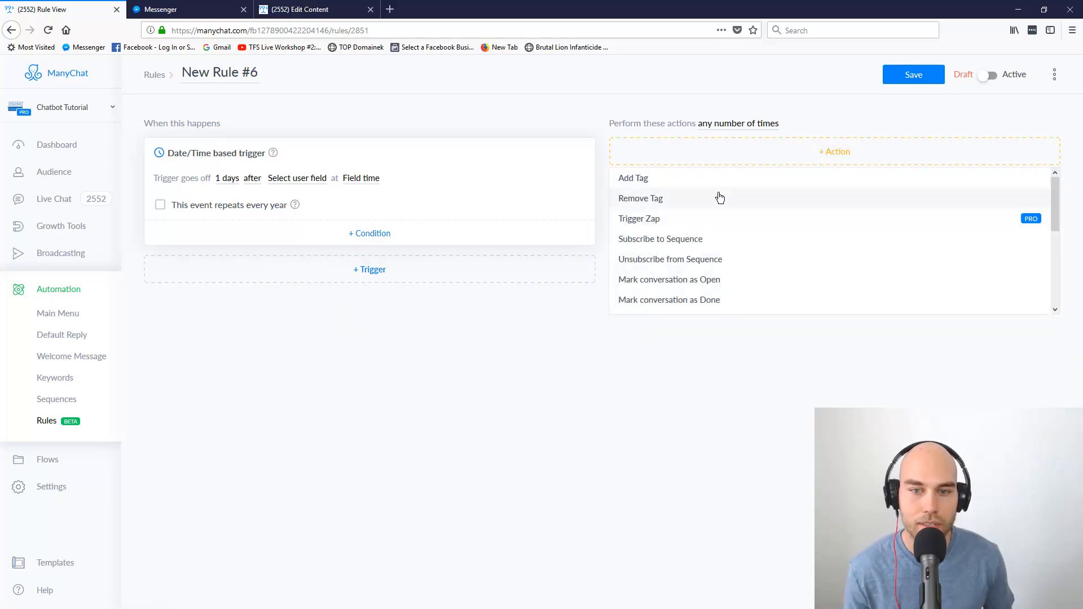
scroll("down", 3)
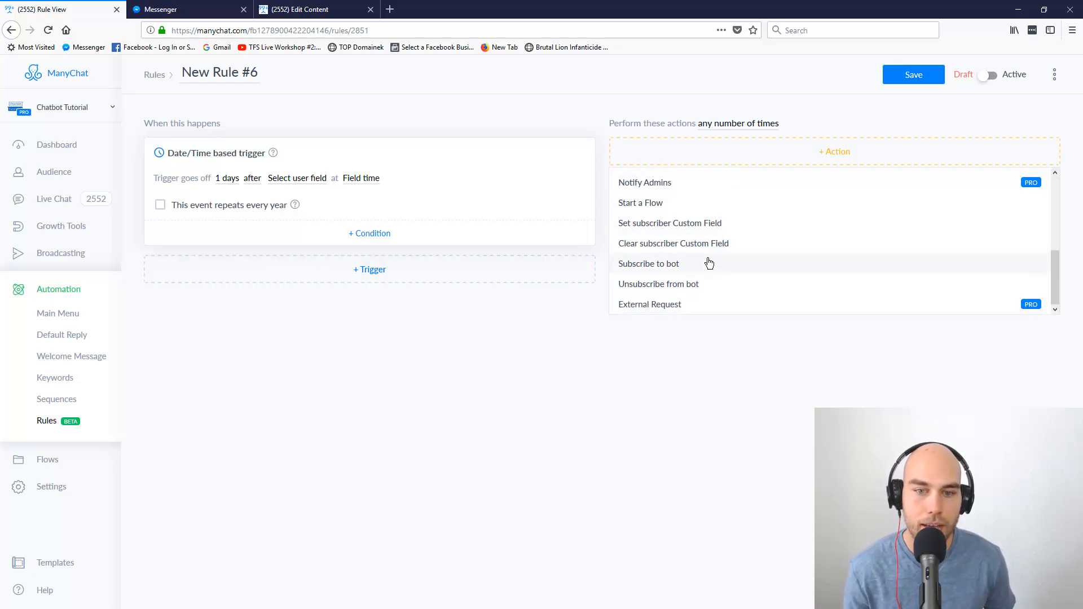
mouse_move(735, 247)
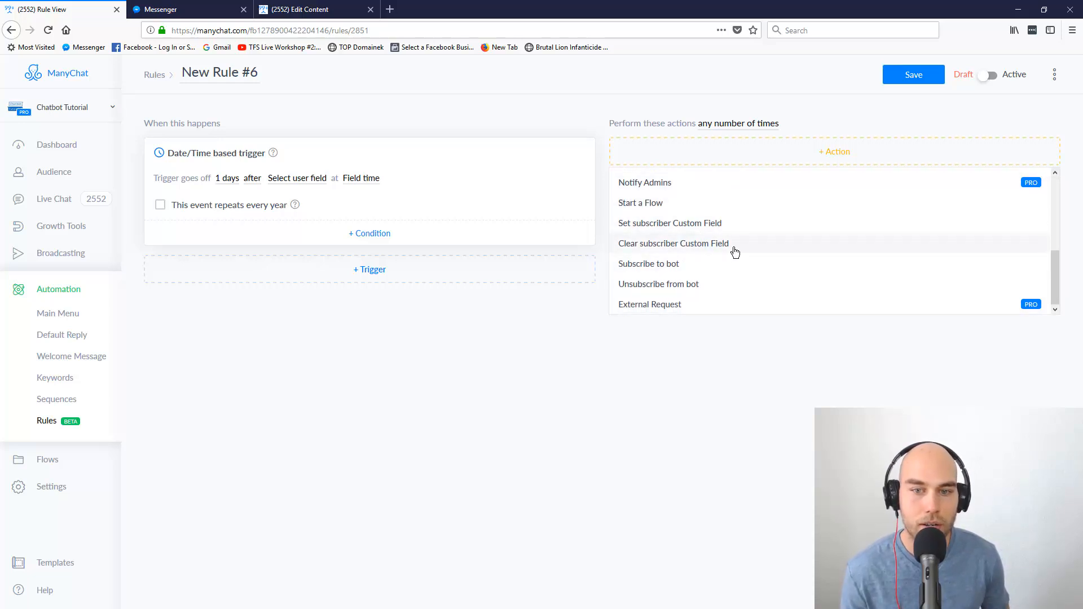
mouse_move(720, 251)
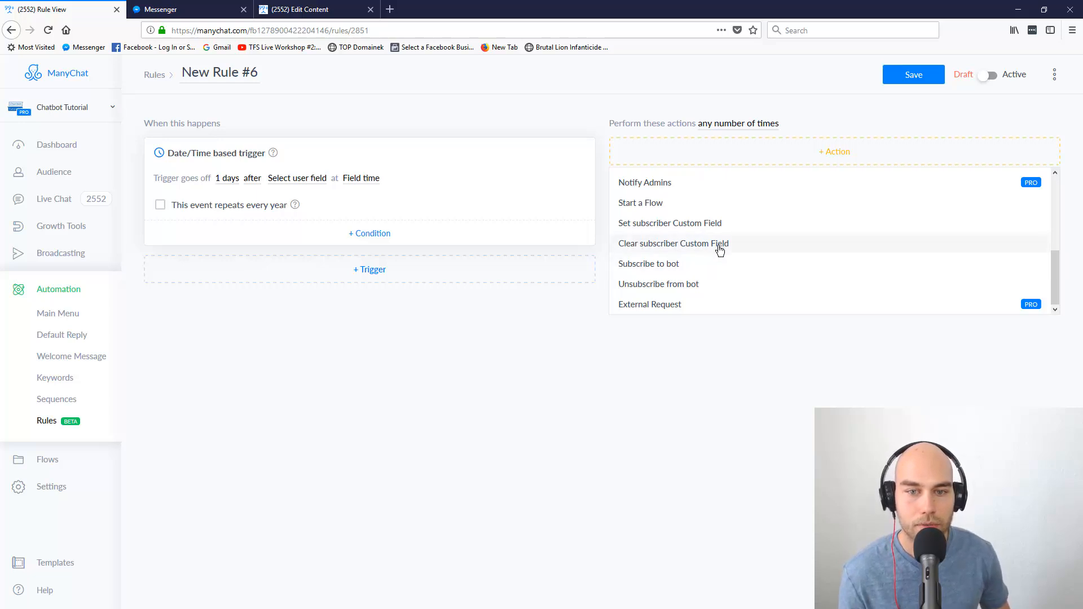
mouse_move(720, 262)
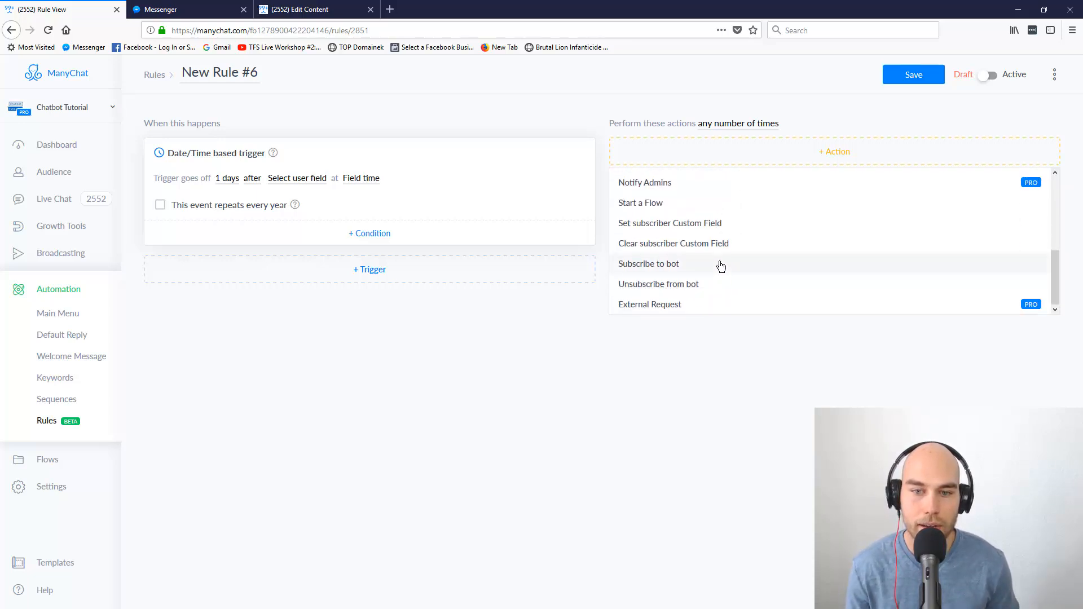
scroll("down", 3)
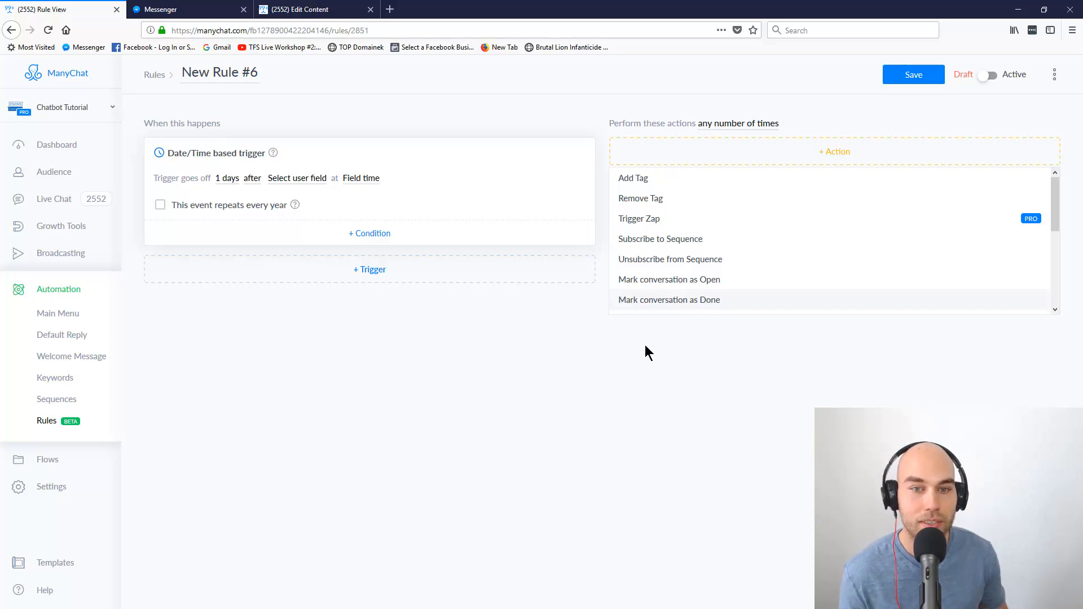
scroll("down", 3)
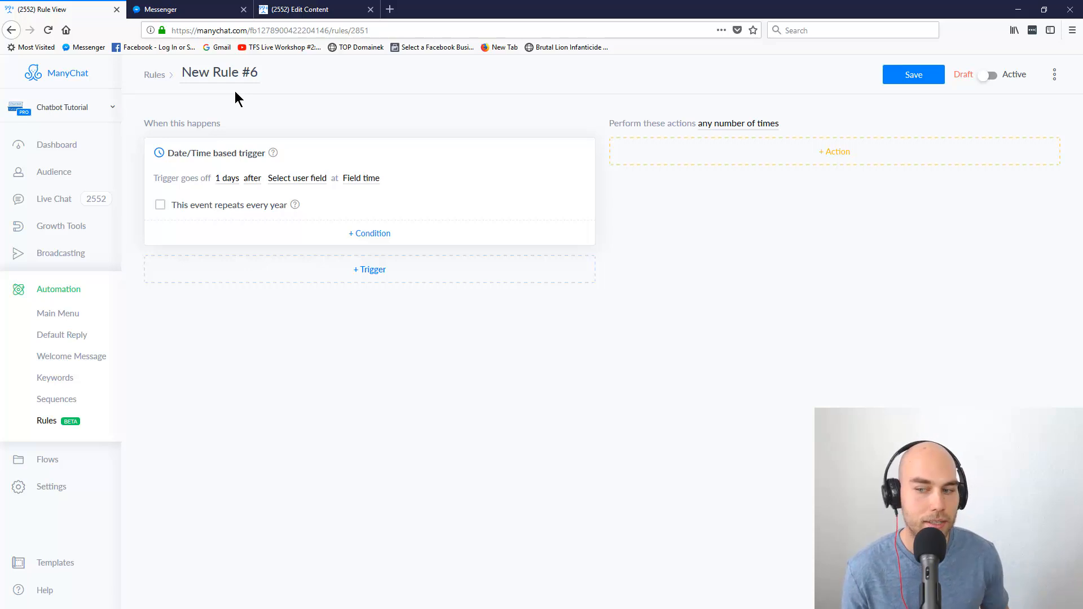
- Glance at the trigger's user fields, then abandon New Rule #6 unsaved for the rules list
left_click(297, 177)
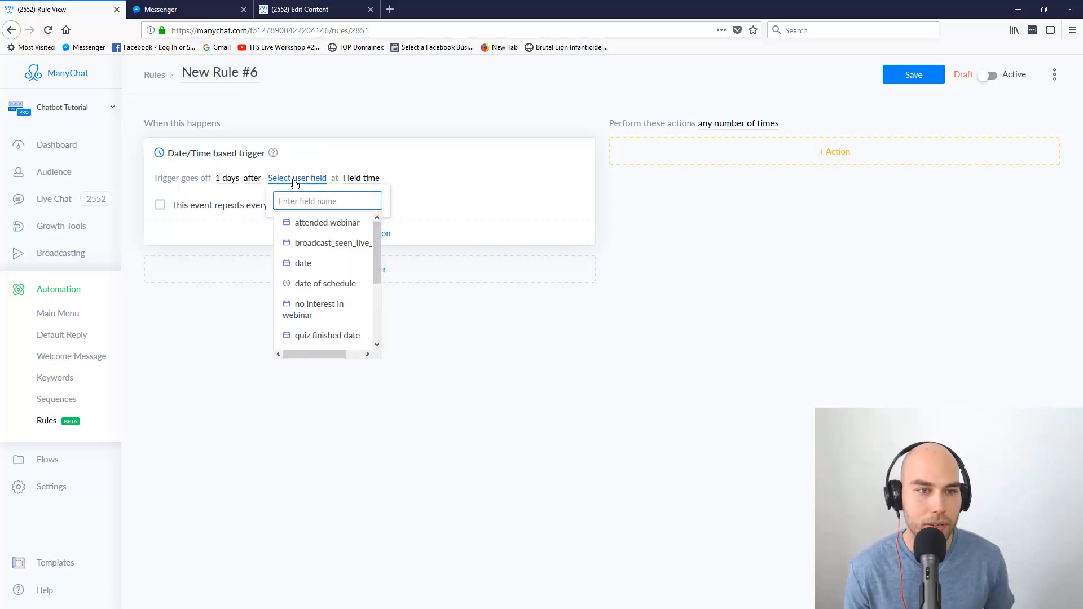
mouse_move(289, 220)
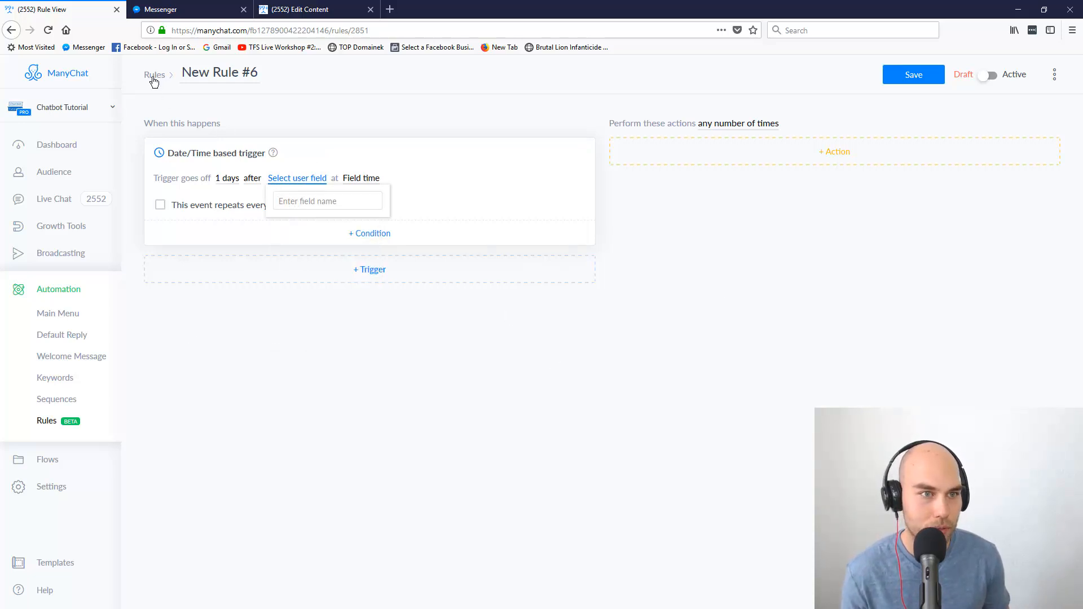
left_click(154, 74)
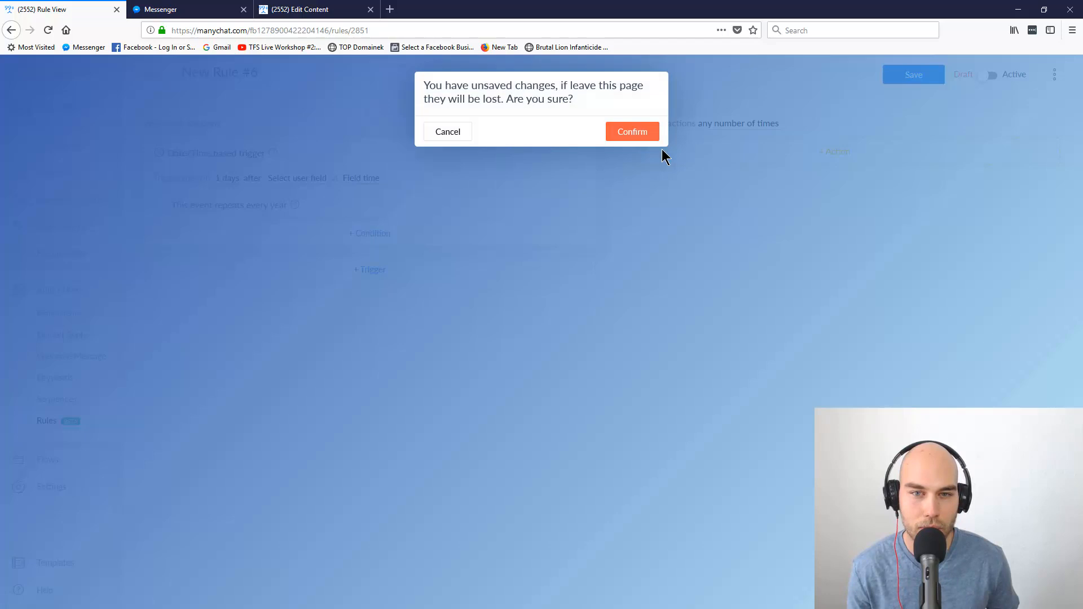
mouse_move(518, 137)
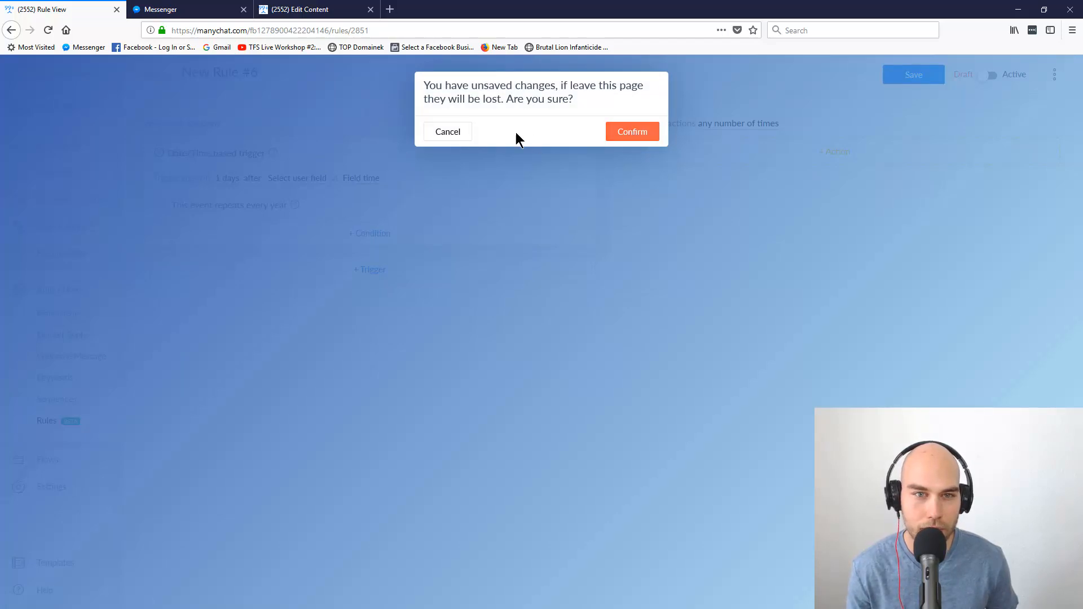
left_click(630, 131)
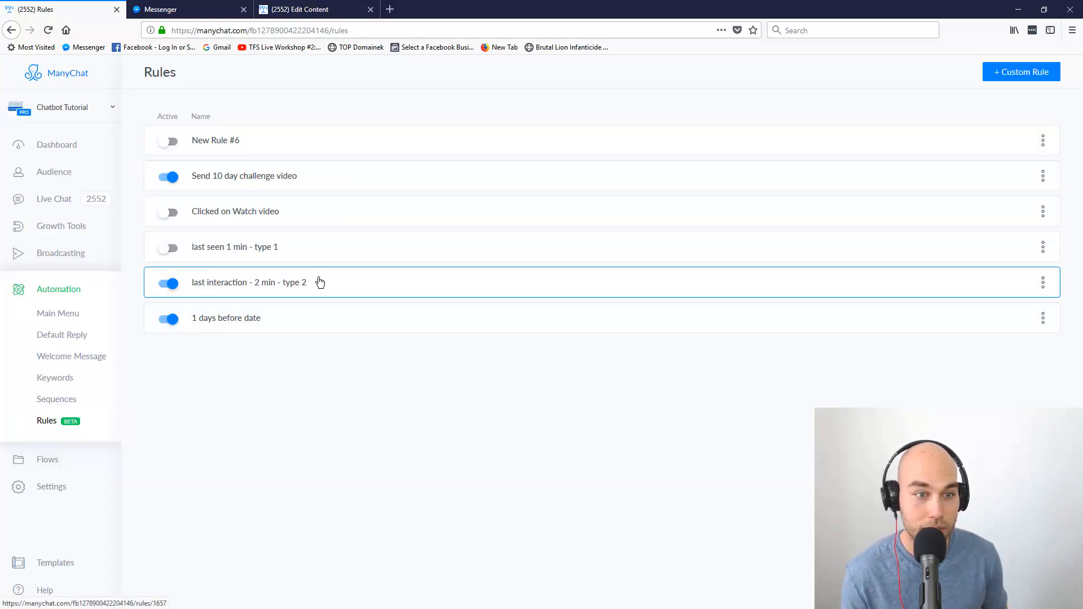
- Open 'last interaction - 2 min - type 2' and start editing its delay after last interaction
left_click(249, 282)
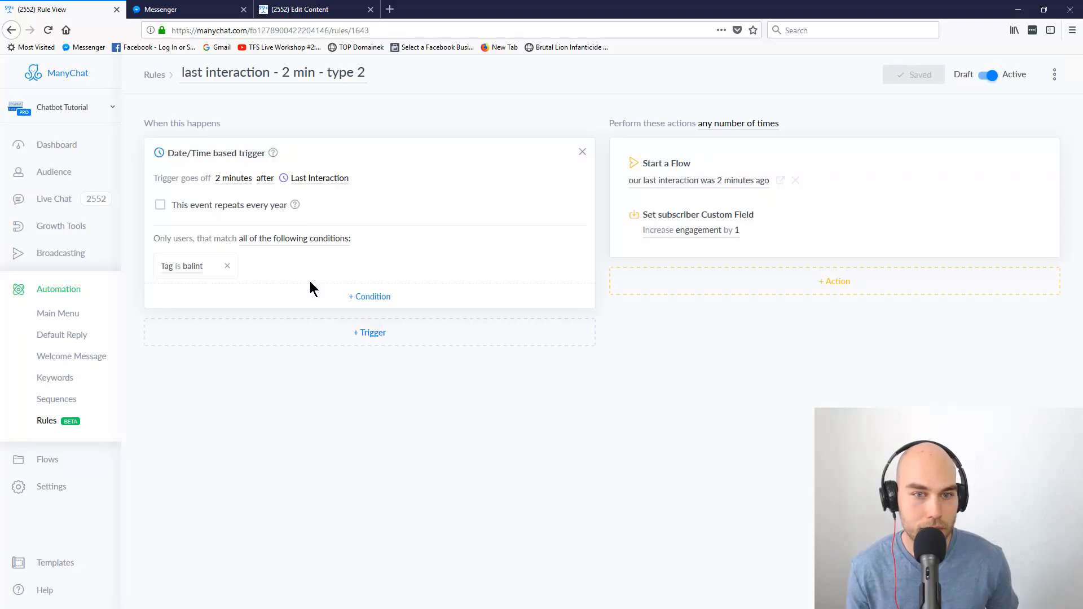
mouse_move(247, 147)
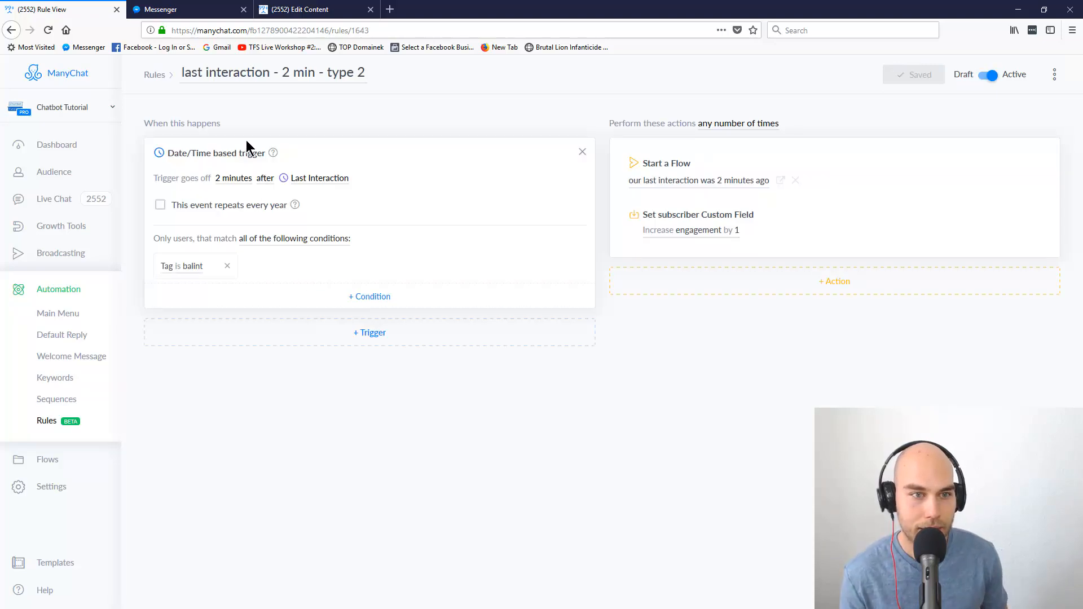
mouse_move(188, 182)
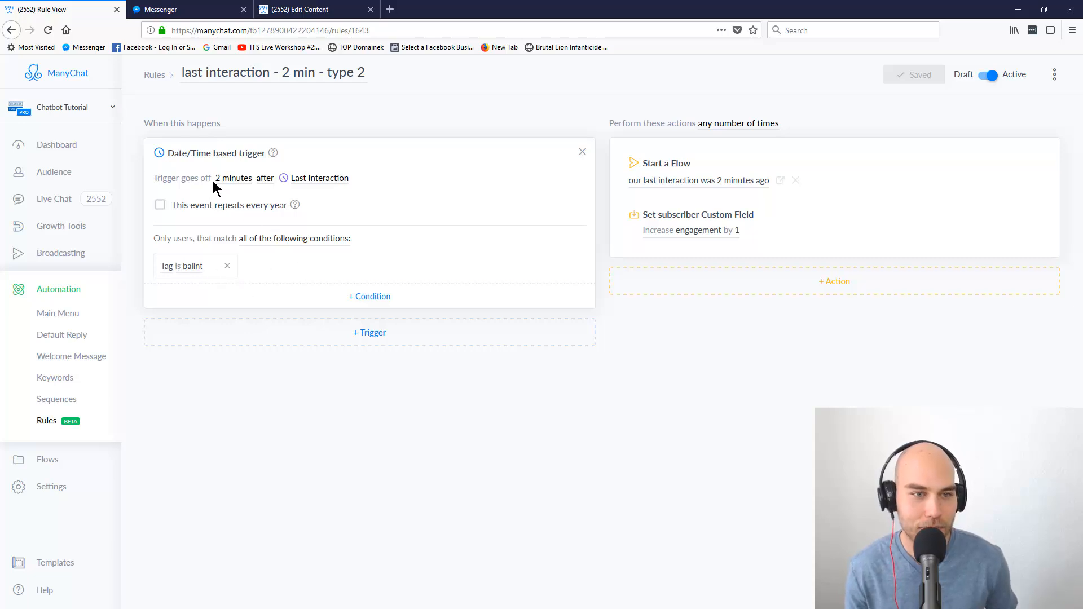
left_click(232, 178)
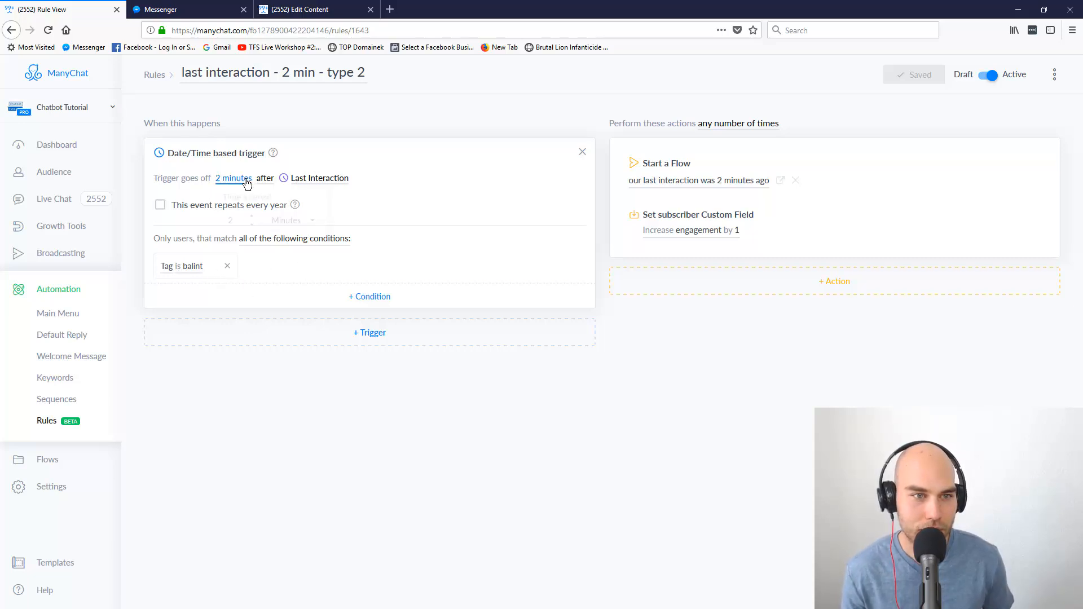
- Set the trigger delay to 1 minute after last interaction
left_click(250, 217)
type("1")
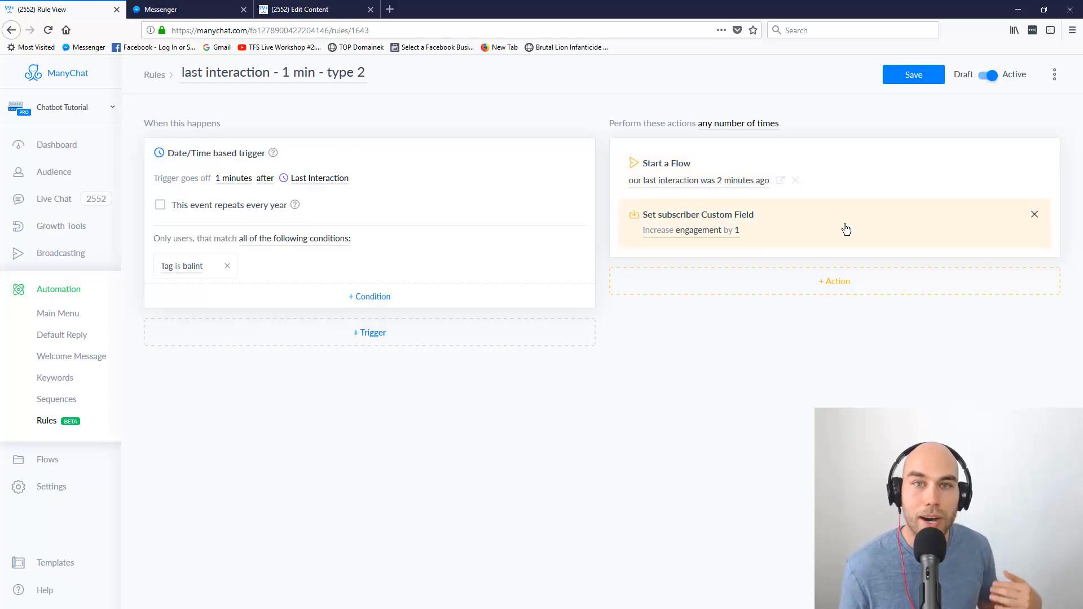
mouse_move(804, 241)
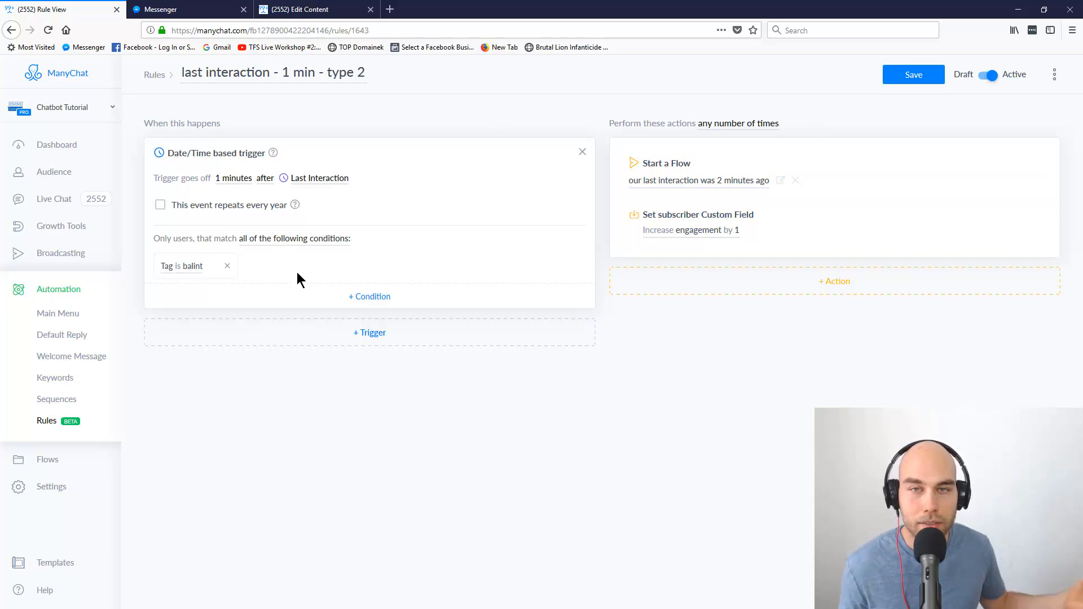
mouse_move(264, 210)
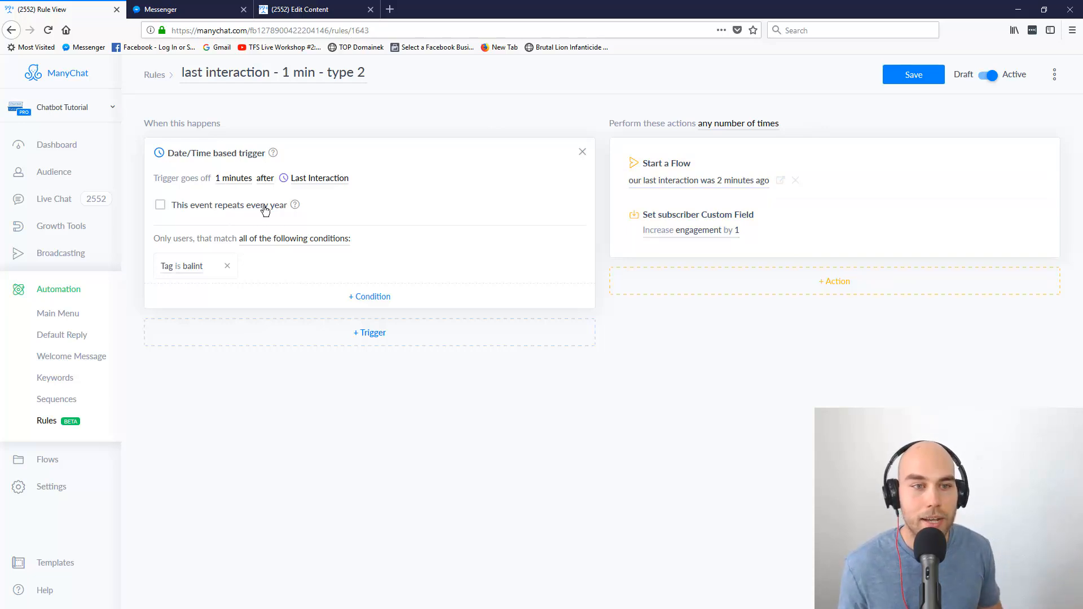
mouse_move(410, 194)
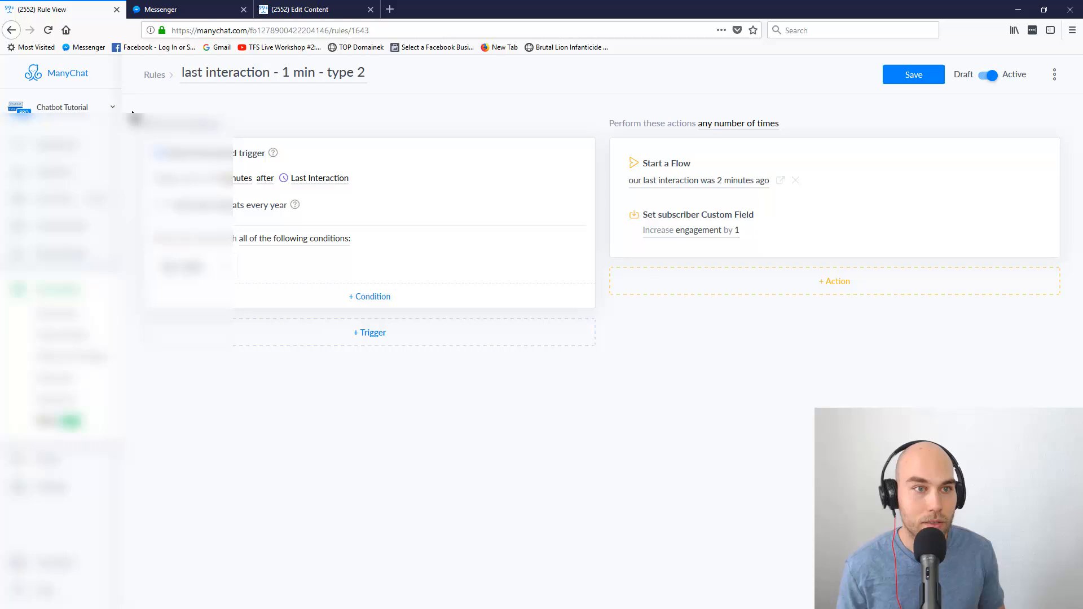
left_click(186, 9)
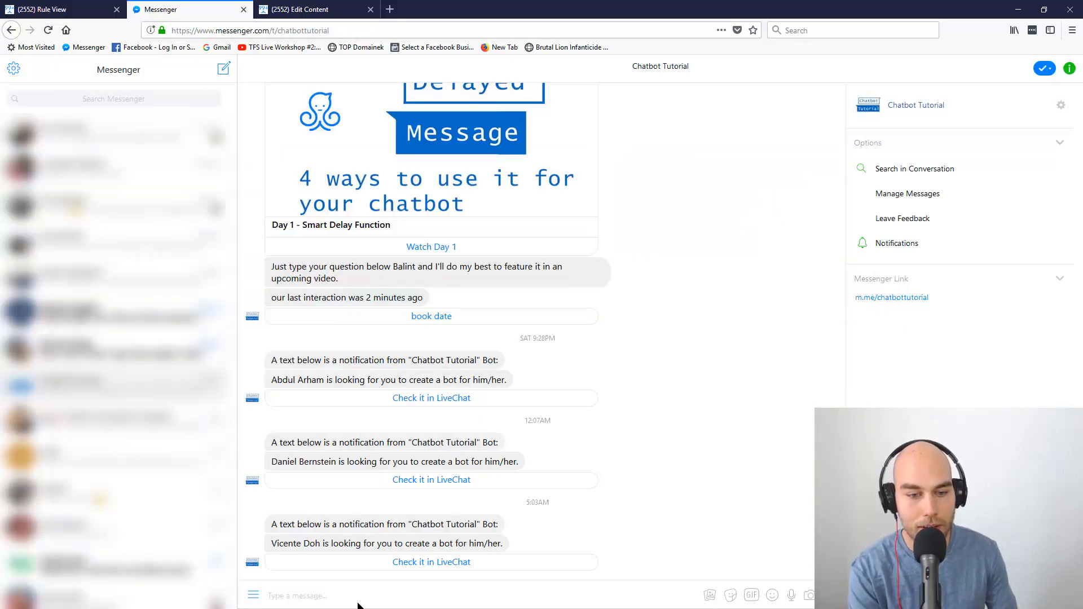
- Send 'test' to the Chatbot Tutorial bot in Messenger, then return to the ManyChat rule editor
type("test")
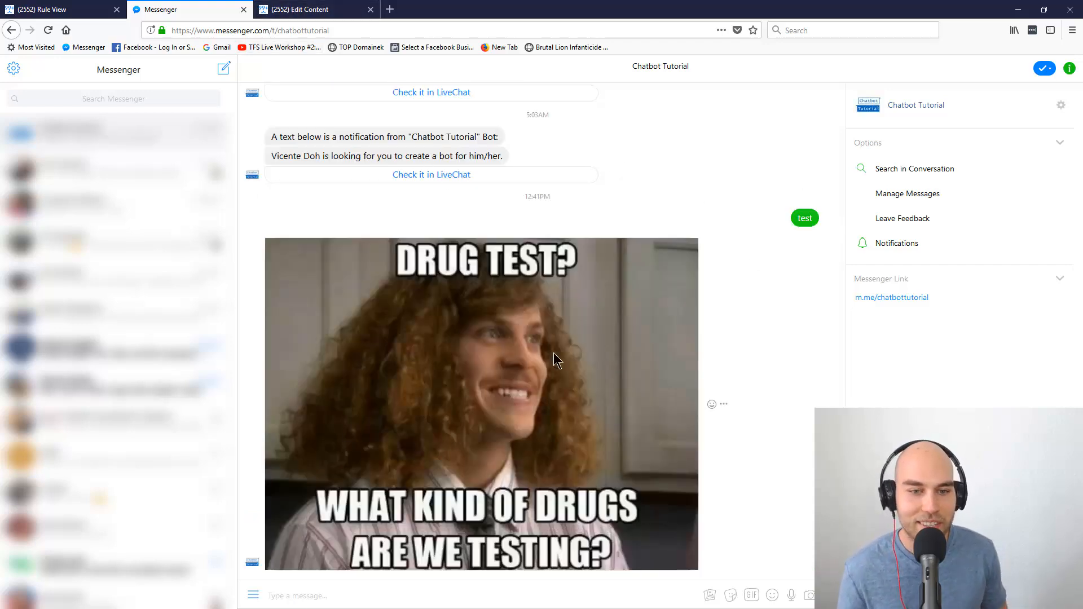
mouse_move(608, 365)
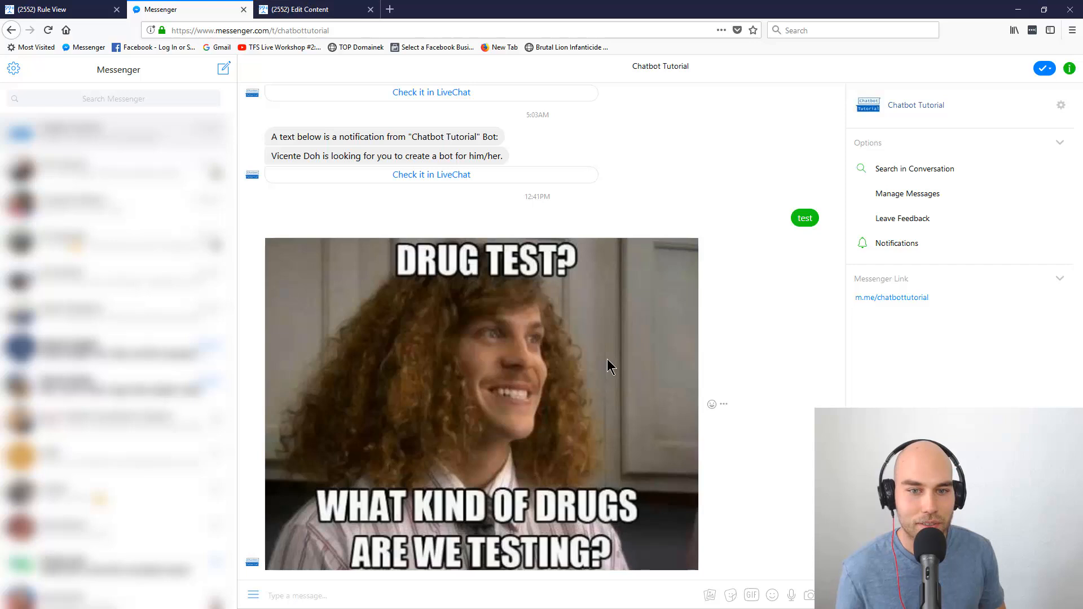
left_click(311, 9)
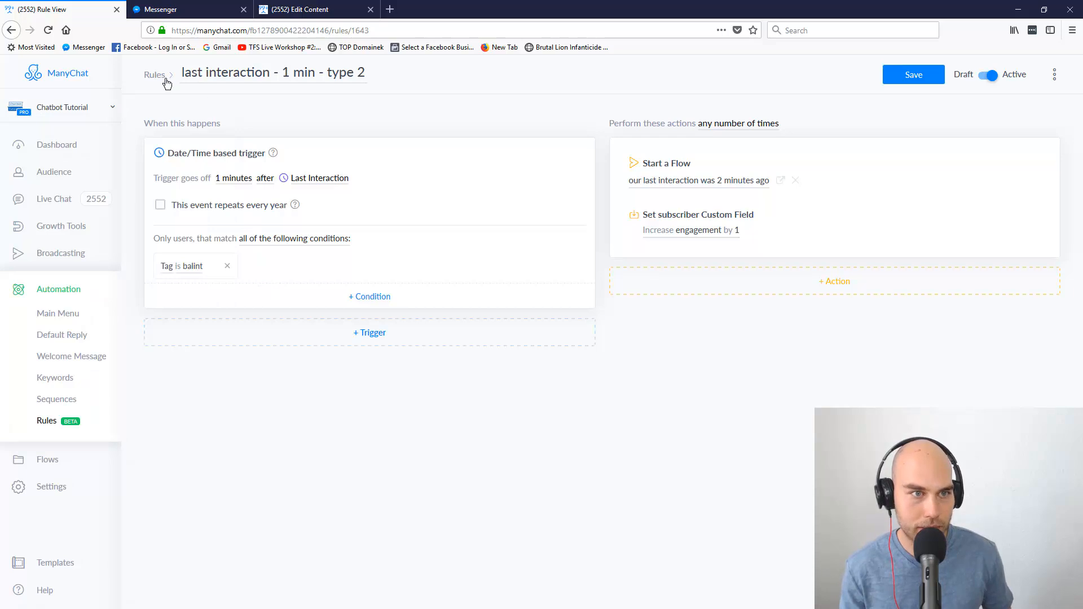
- Discard the unsaved 1-minute edit, recheck the last interaction rule, and return to the list
left_click(154, 75)
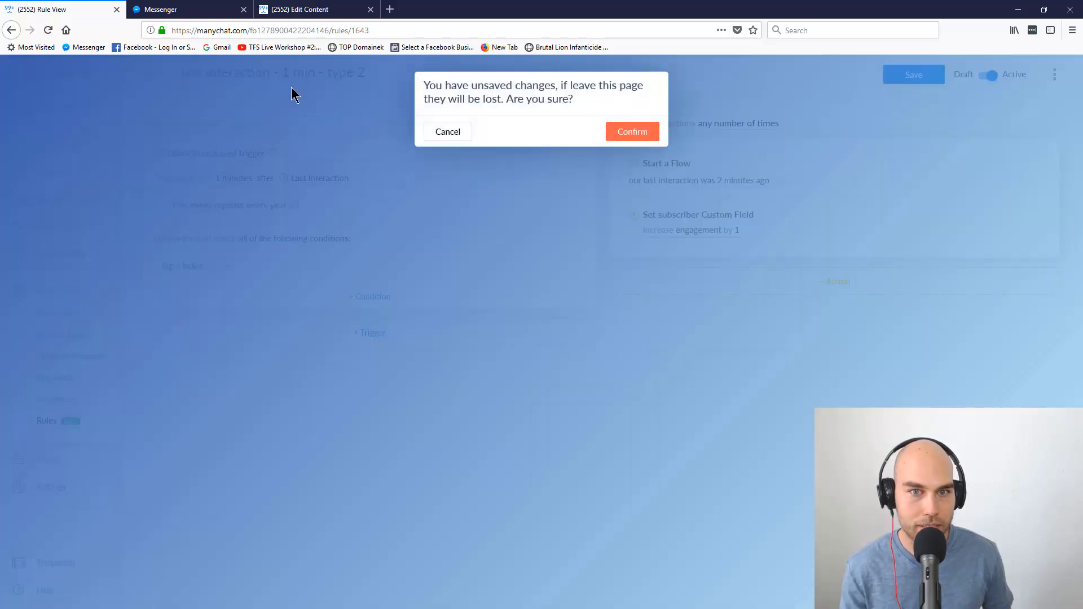
left_click(629, 131)
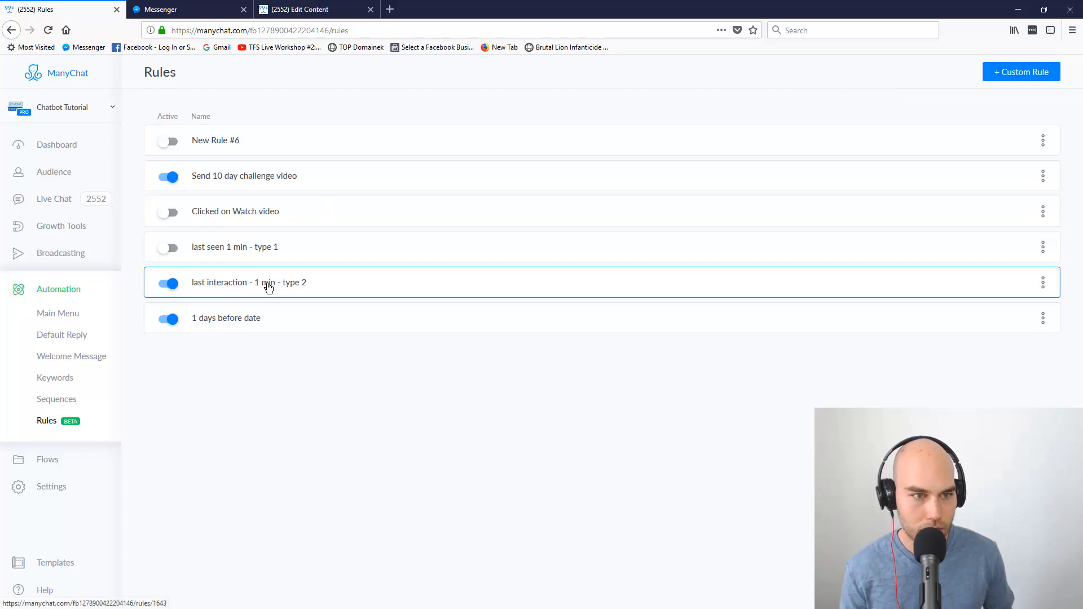
left_click(248, 282)
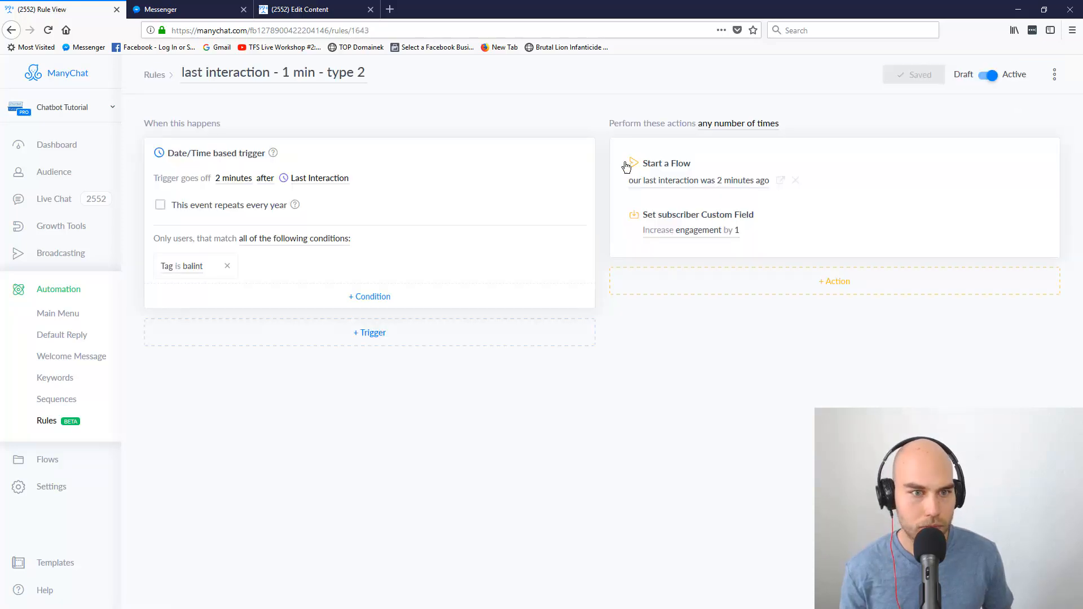
left_click(154, 75)
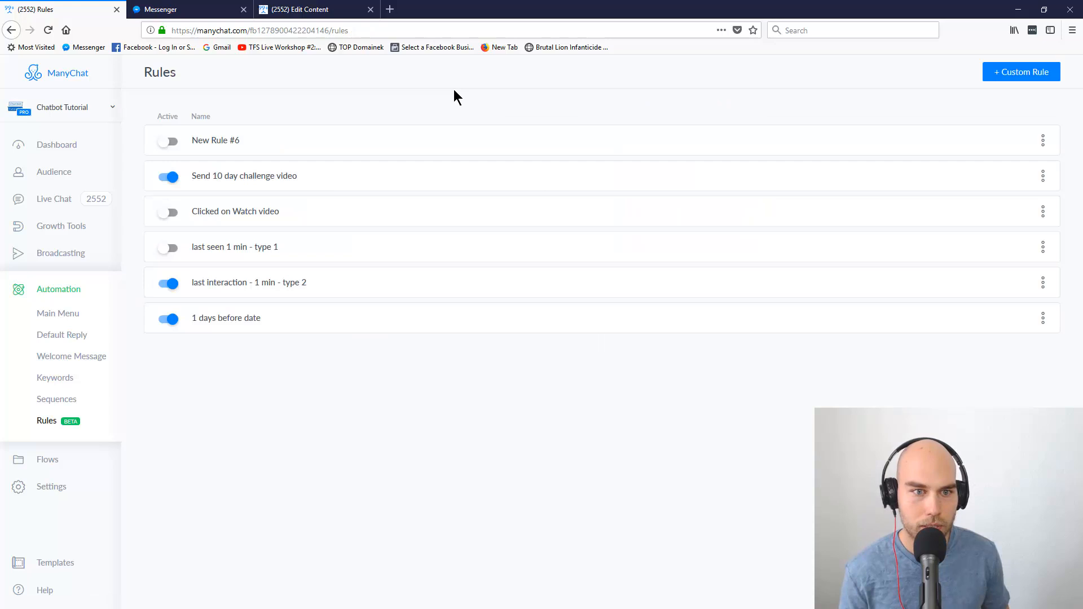
- Open the '1 days before date' rule
left_click(226, 318)
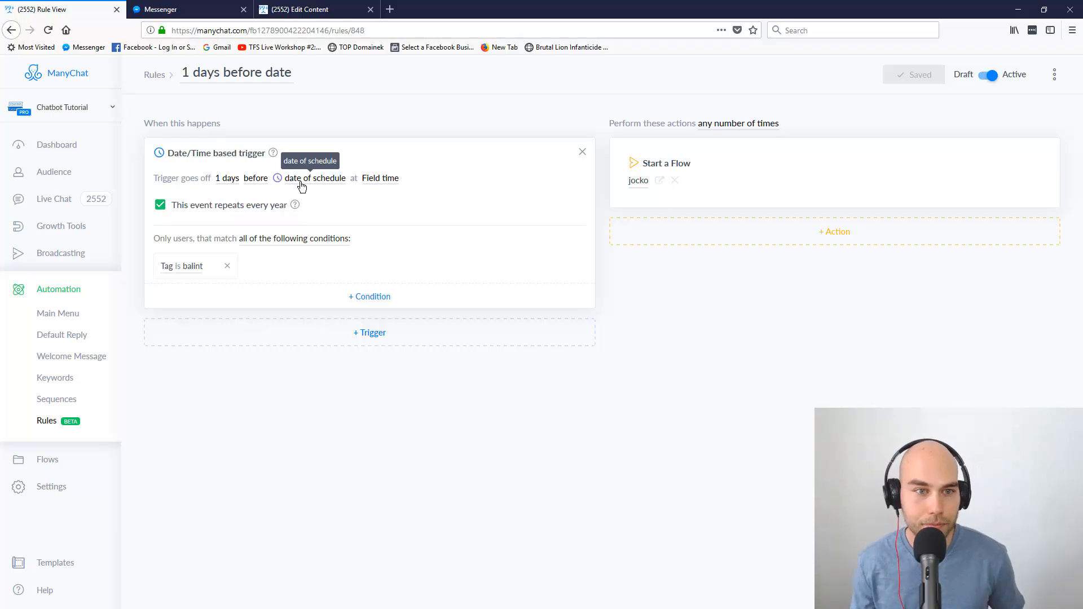
mouse_move(290, 248)
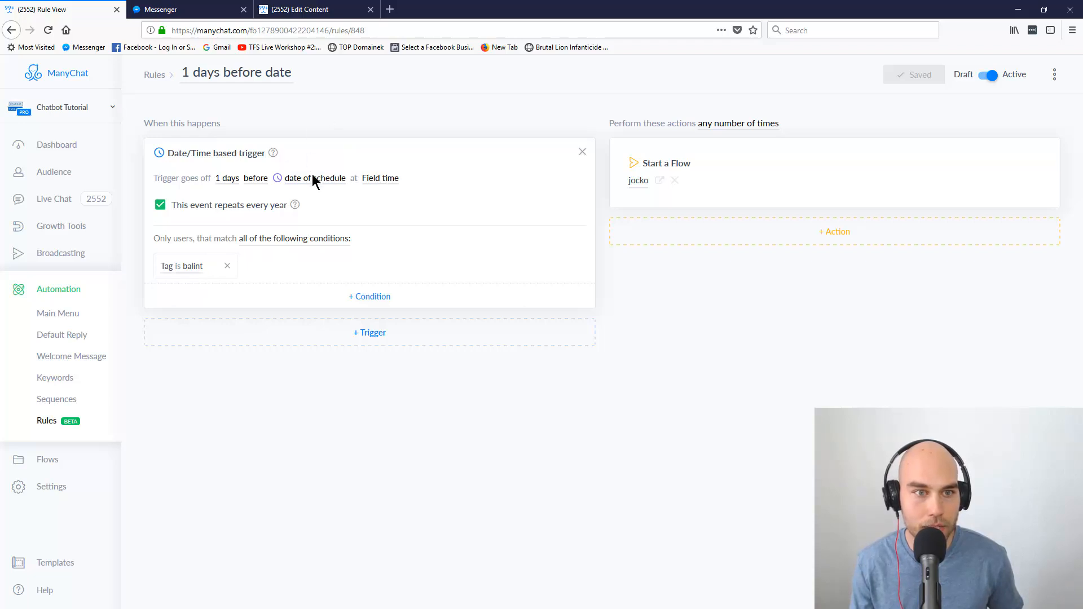
- Bring up the Time Interval settings of the '1 days' date trigger
left_click(315, 178)
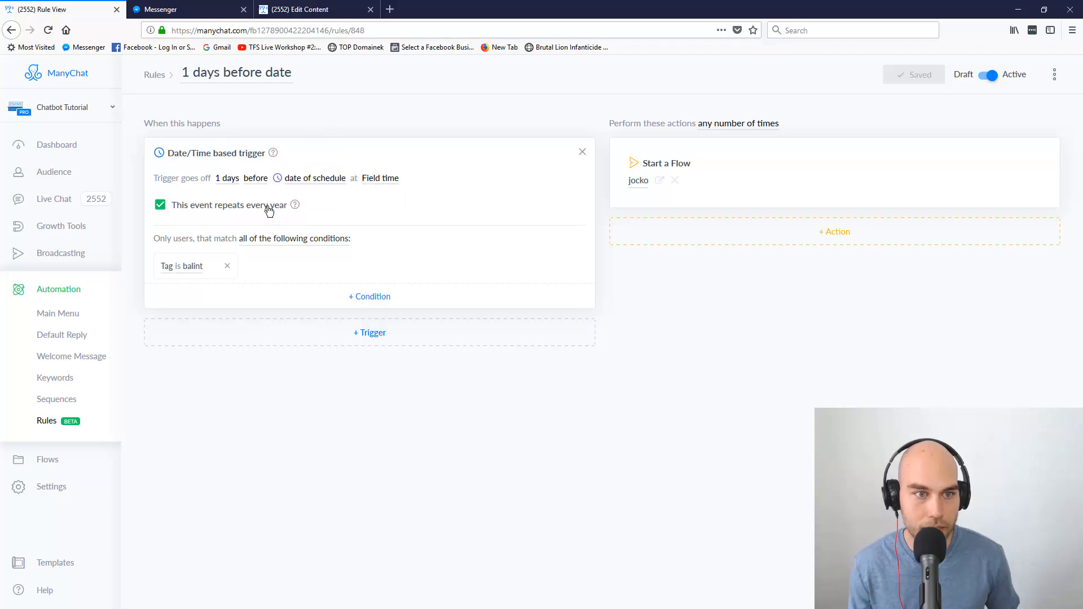
mouse_move(422, 215)
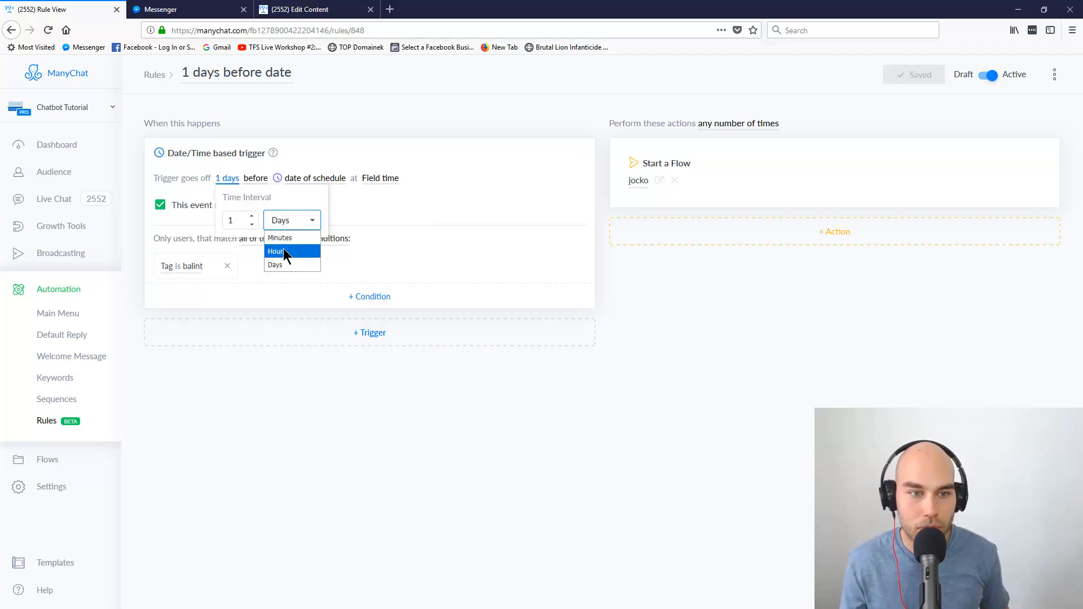
mouse_move(283, 237)
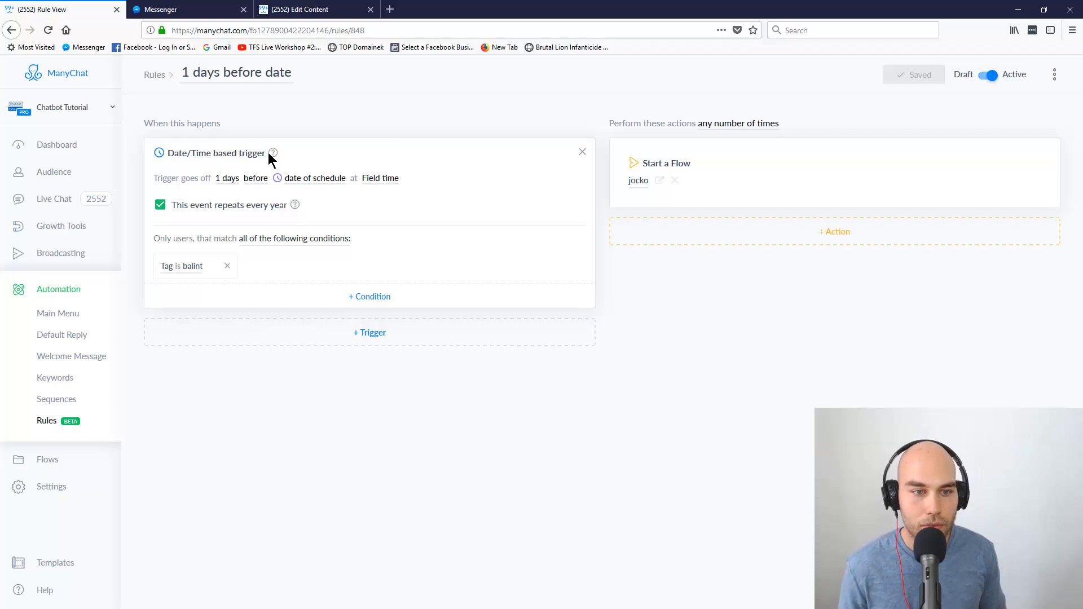
mouse_move(735, 127)
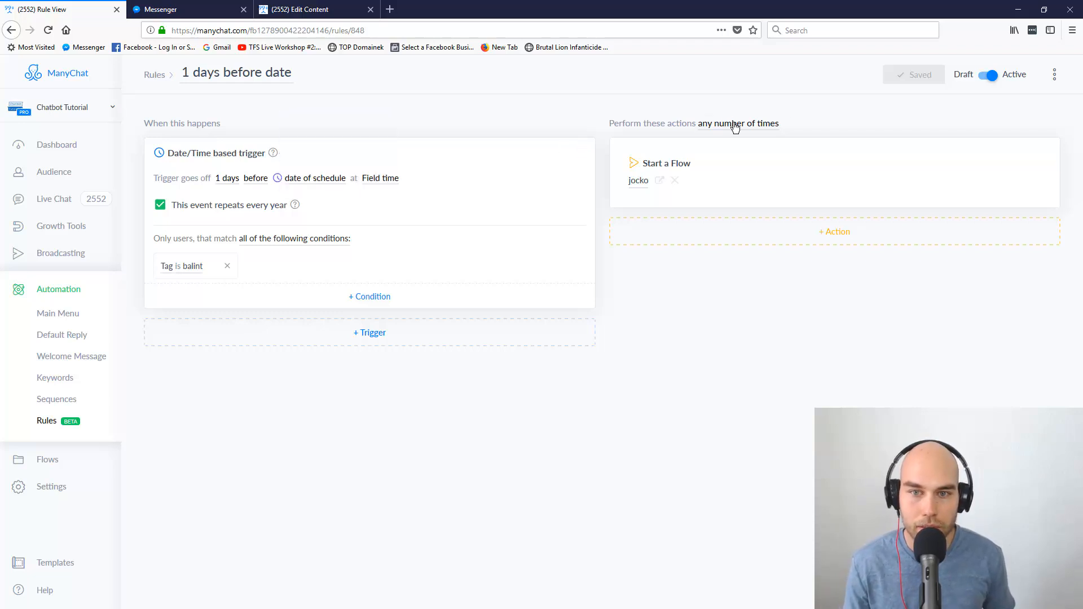
left_click(738, 123)
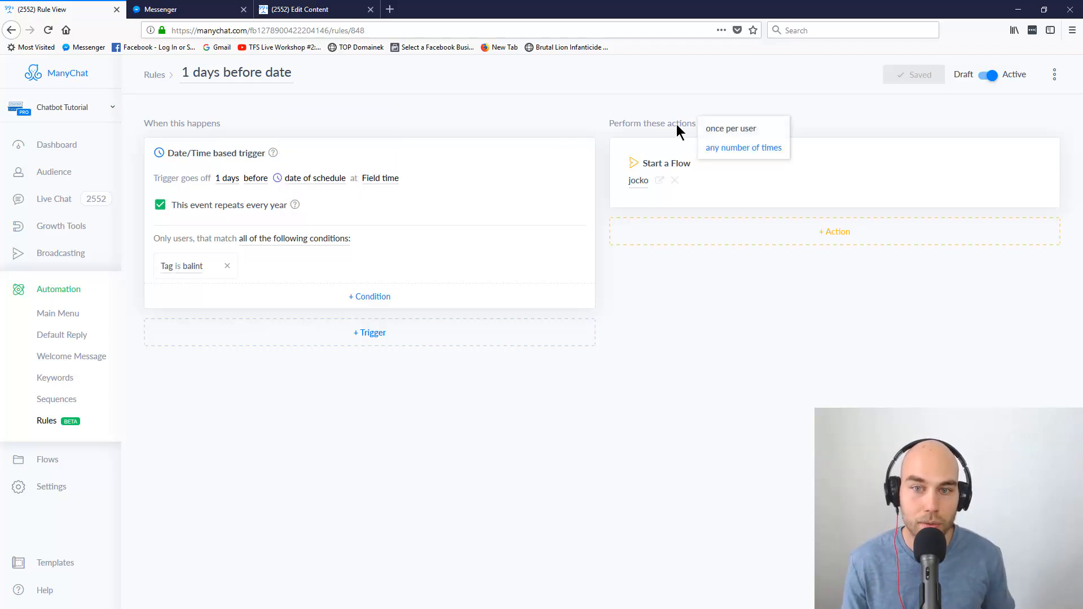
left_click(744, 146)
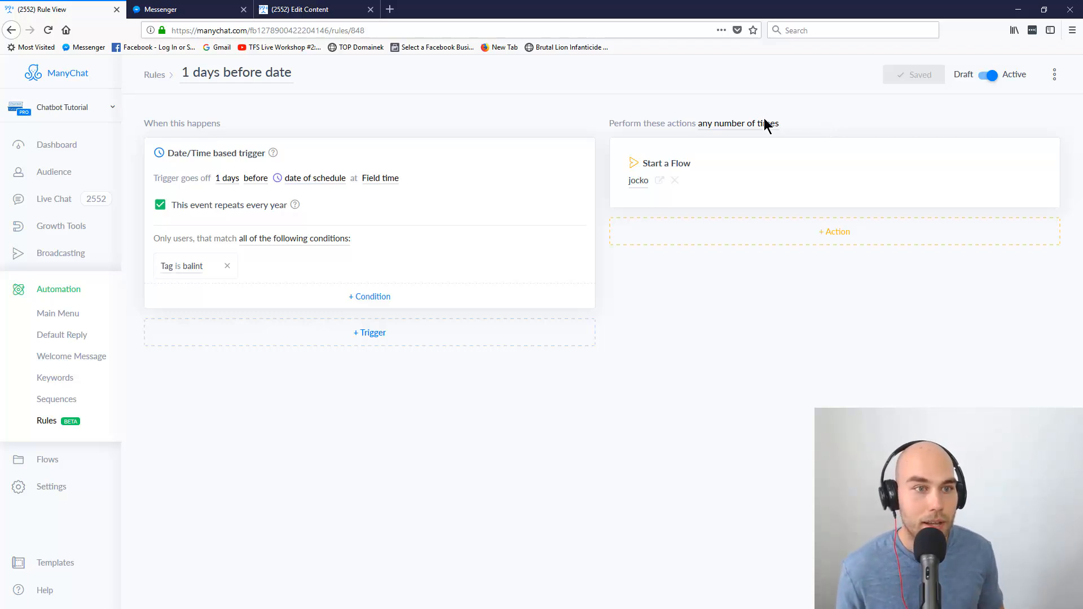
- In Messenger send the bot 'book date' and bring up its date and time picker
left_click(185, 9)
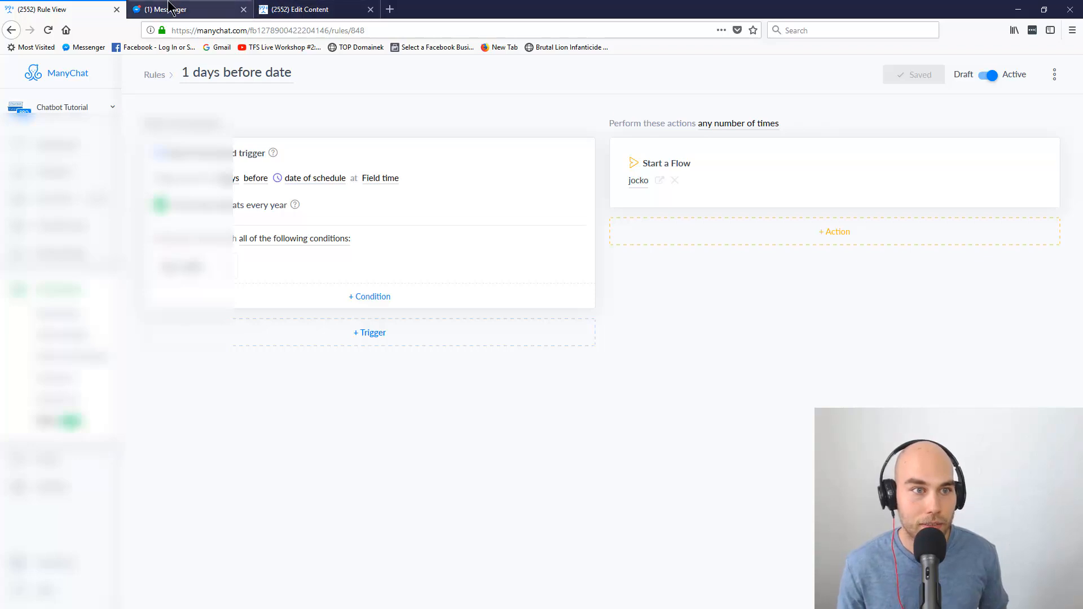
left_click(187, 9)
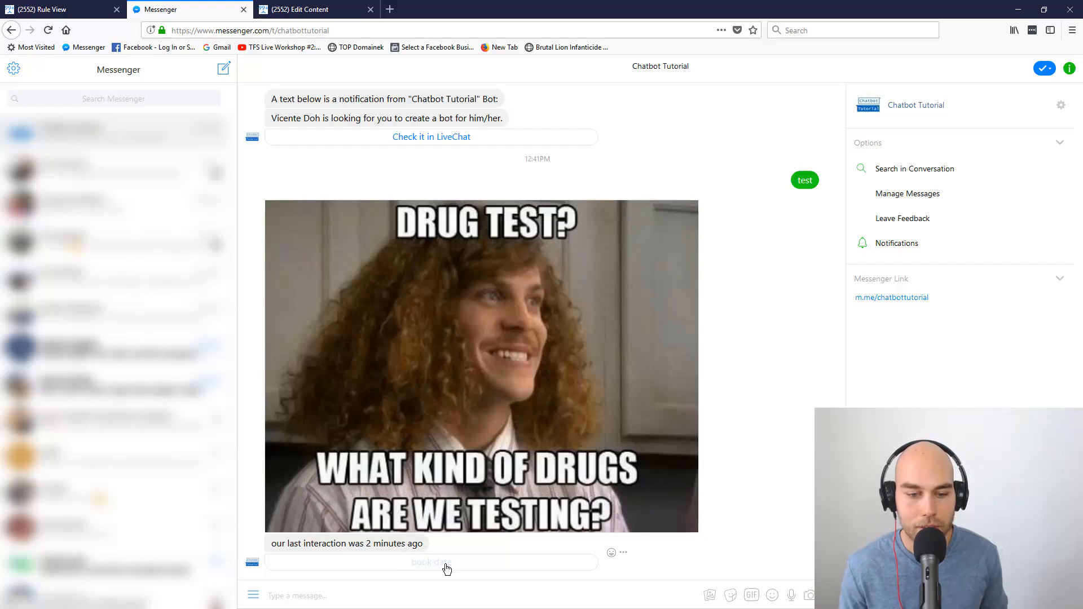
left_click(430, 562)
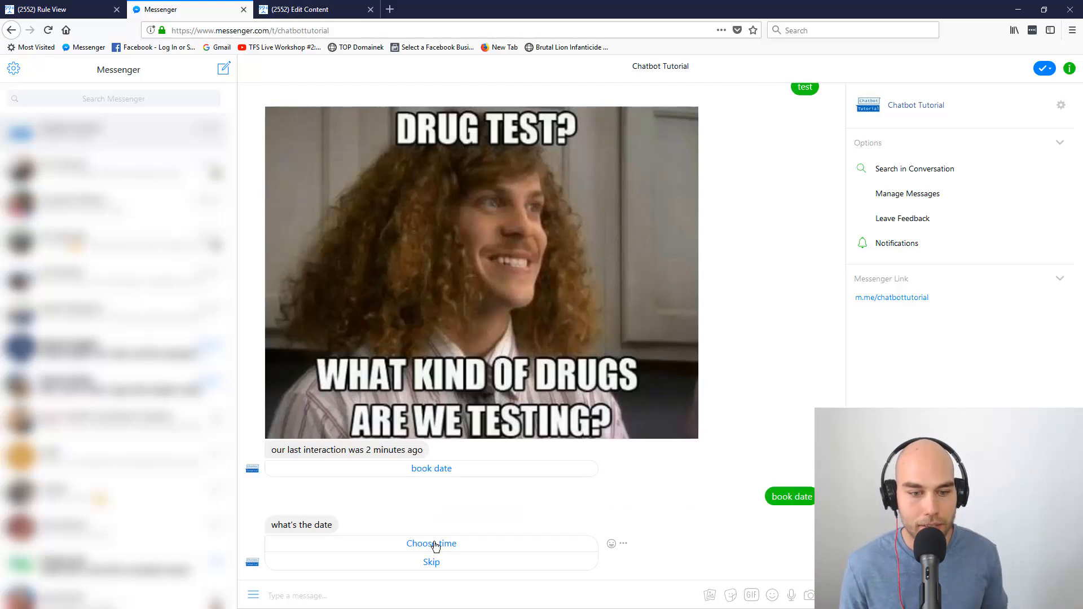
left_click(431, 543)
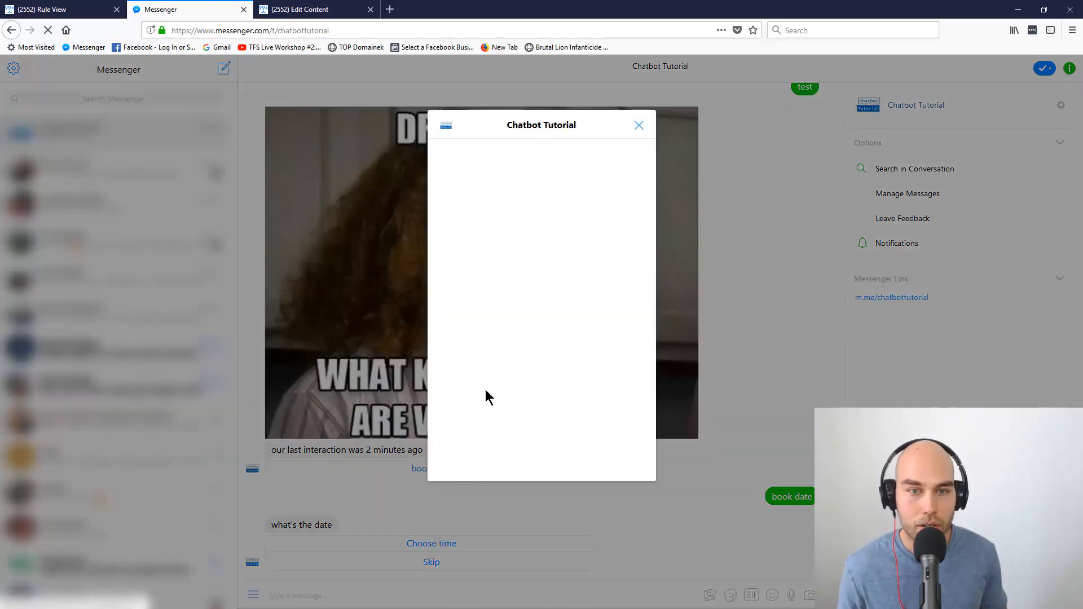
mouse_move(542, 415)
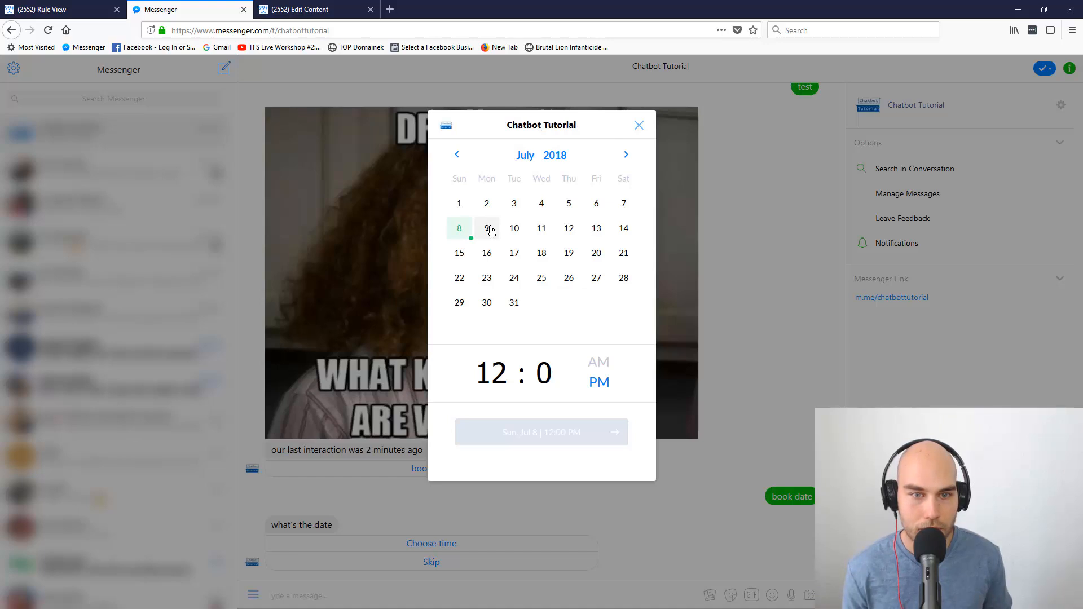
- Pick July 9 at 12:45 PM and submit 'Mon, Jul 9 | 12:45 PM' to the bot
left_click(486, 228)
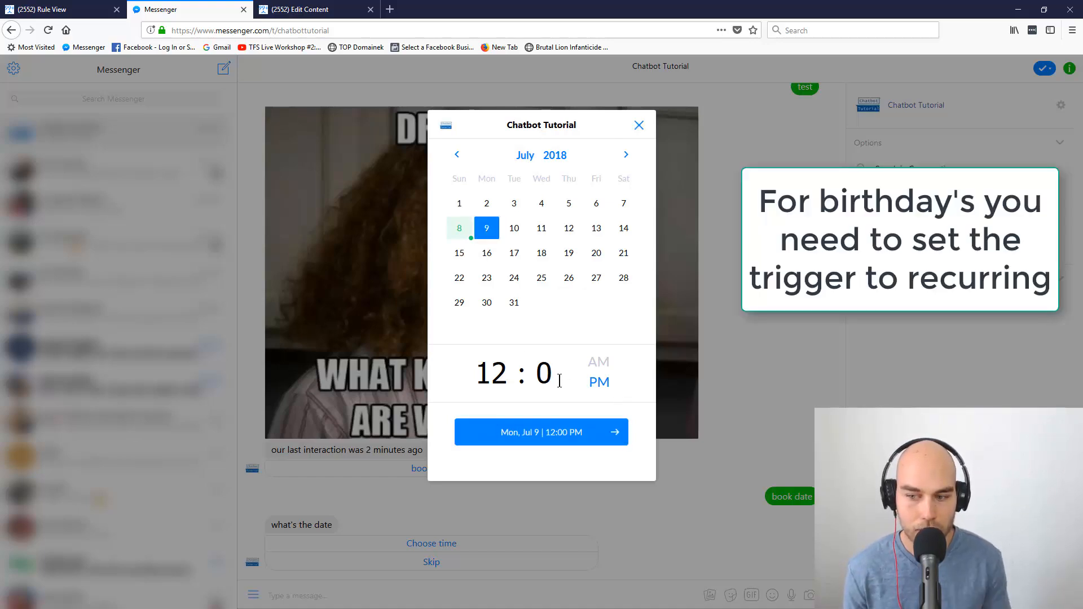
left_click(544, 372)
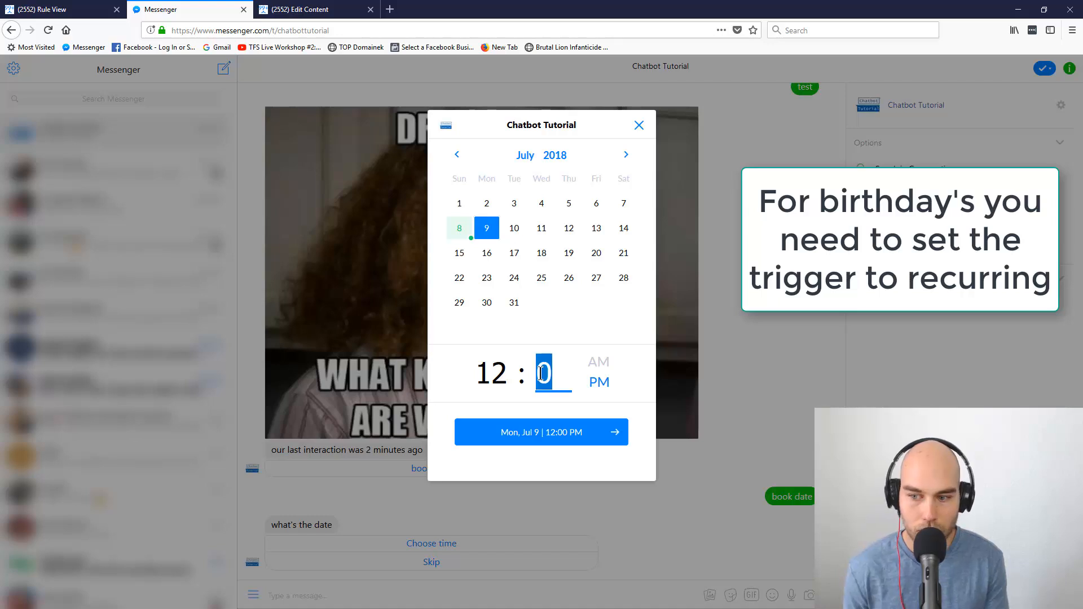
type("4")
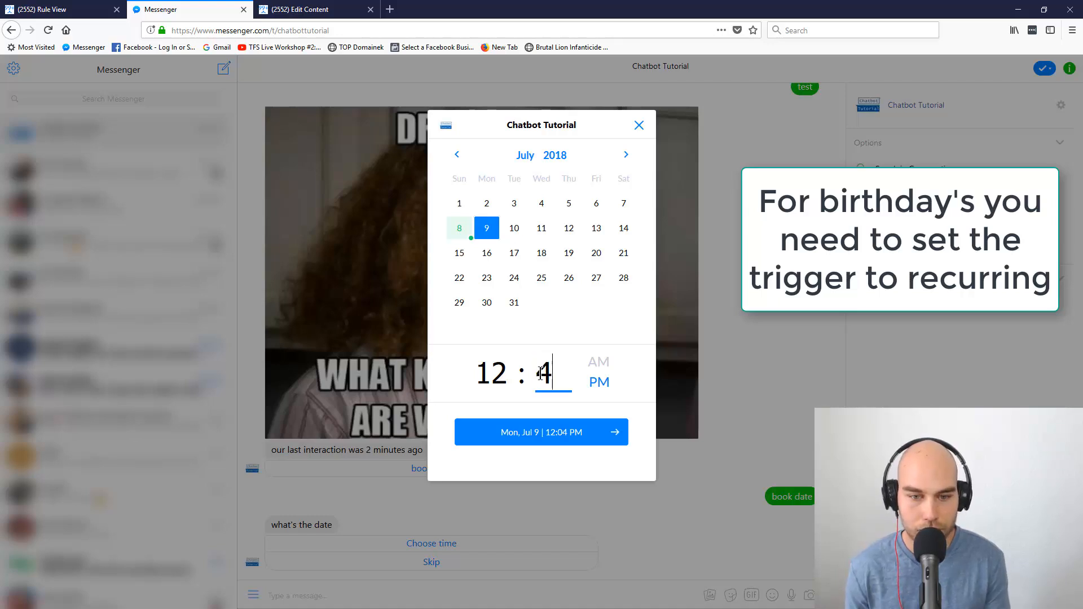
type("5")
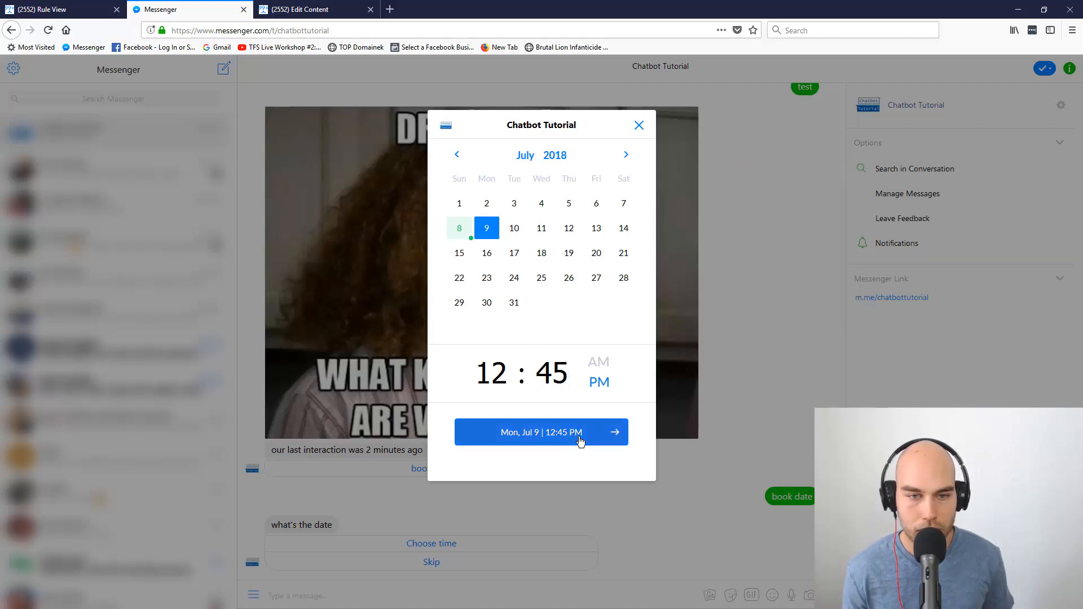
left_click(542, 432)
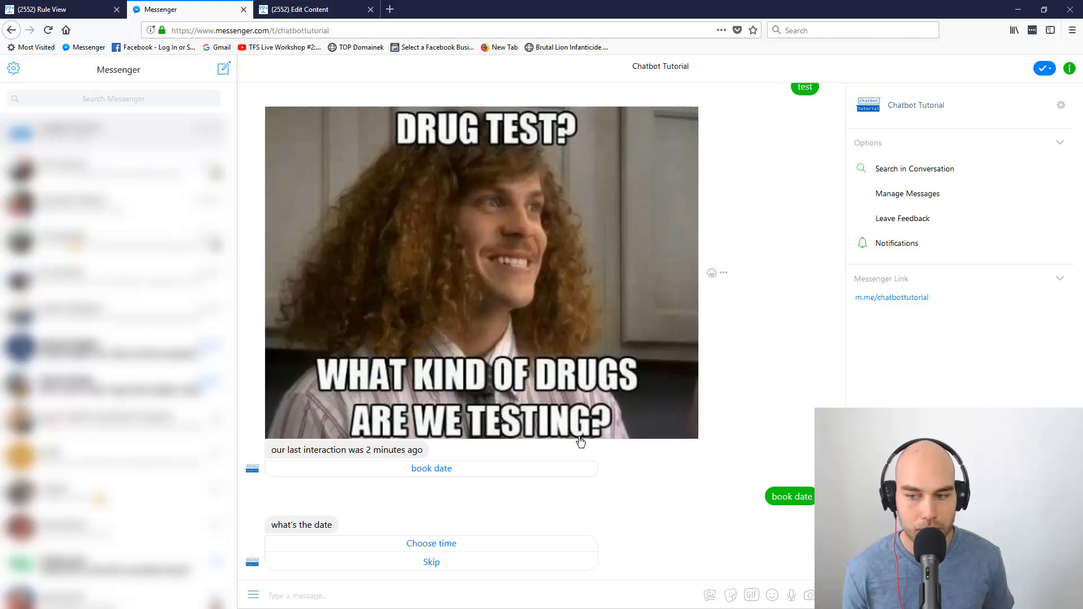
mouse_move(576, 213)
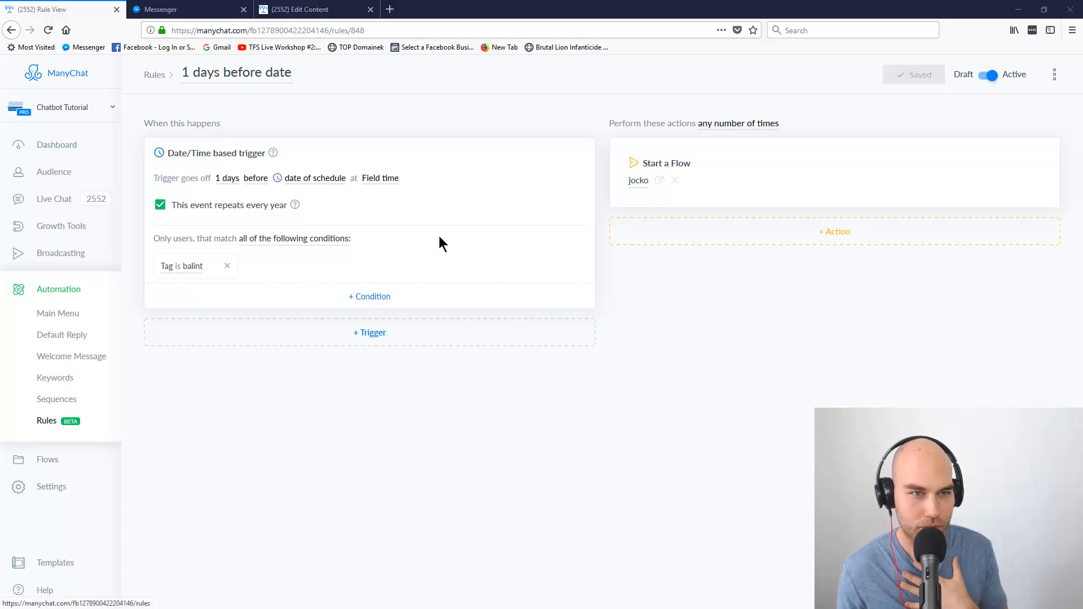
- Switch to the 'follow up message' flow editor in ManyChat
left_click(312, 9)
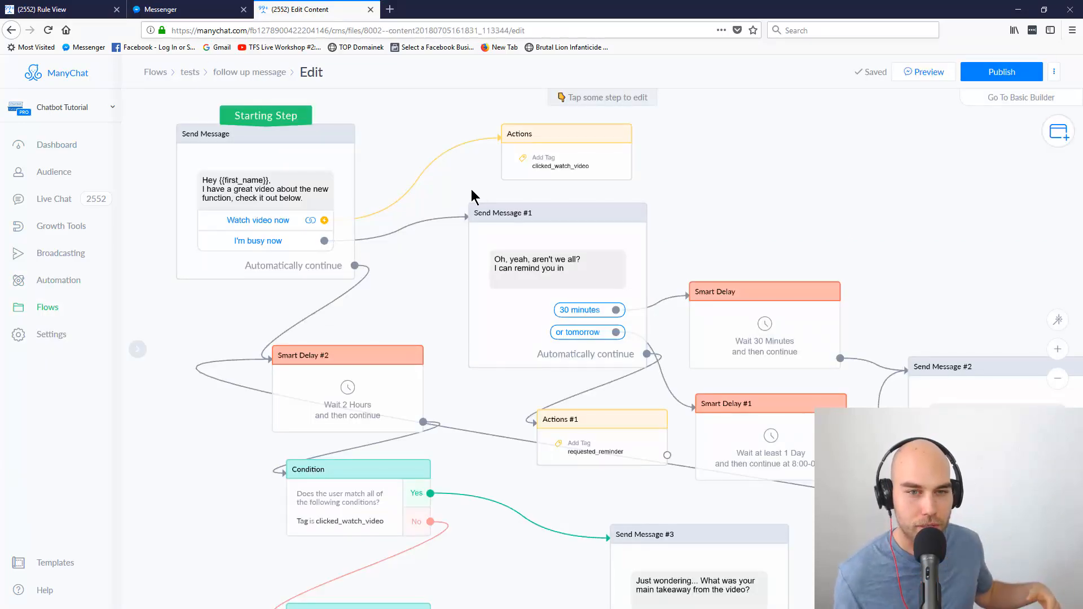
mouse_move(307, 335)
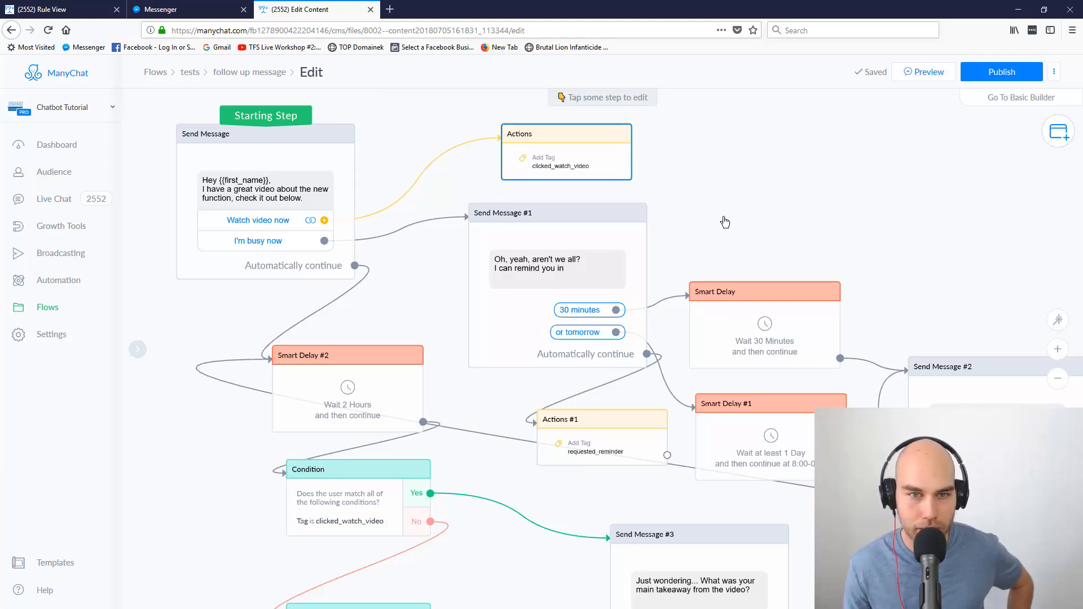
mouse_move(687, 202)
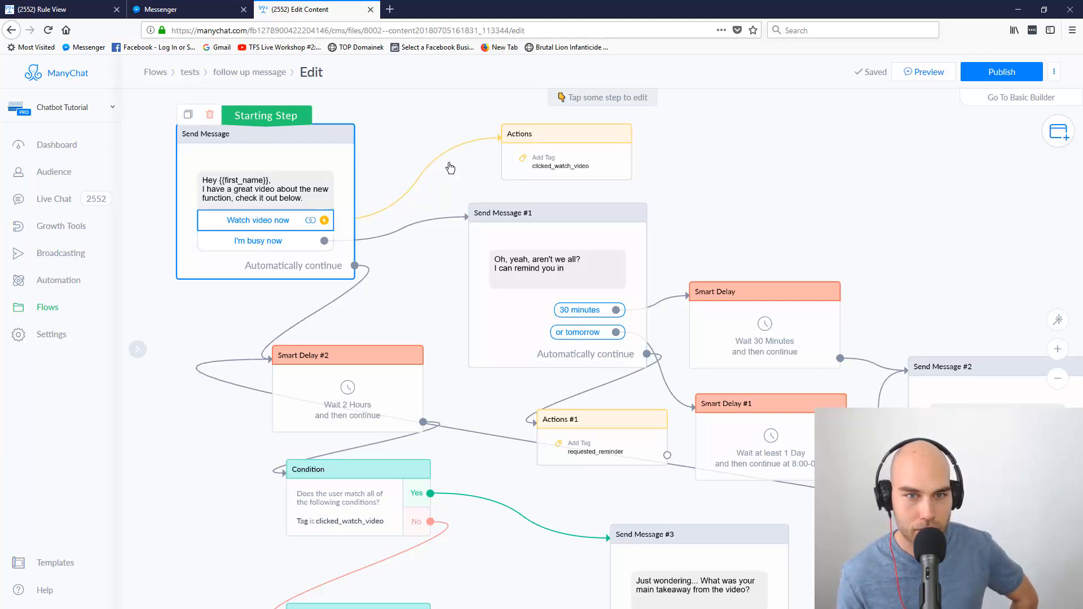
mouse_move(429, 193)
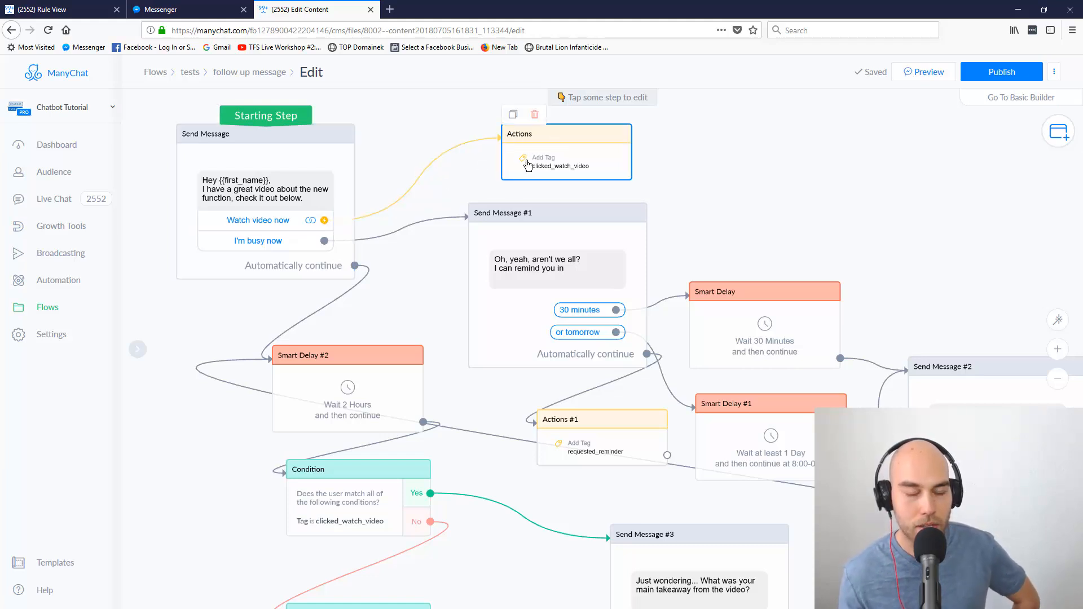
mouse_move(507, 164)
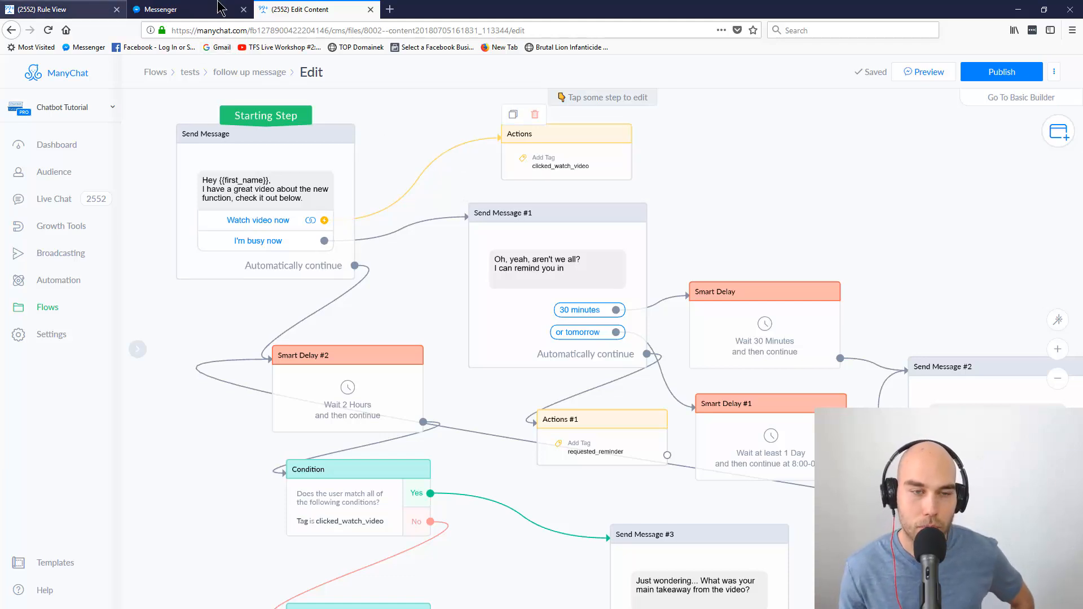
mouse_move(190, 9)
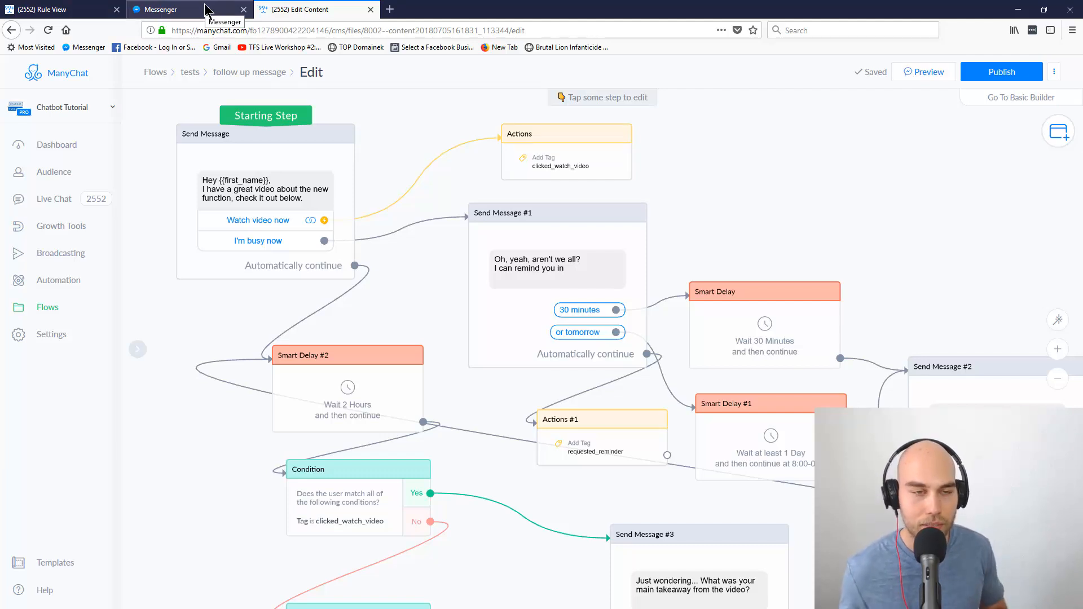
mouse_move(49, 9)
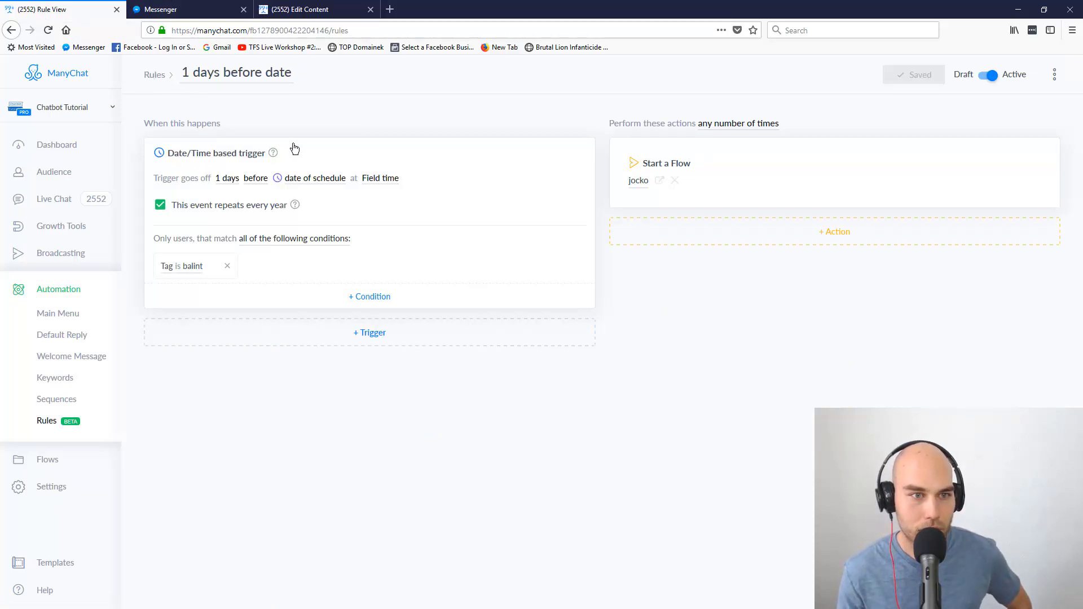
mouse_move(210, 164)
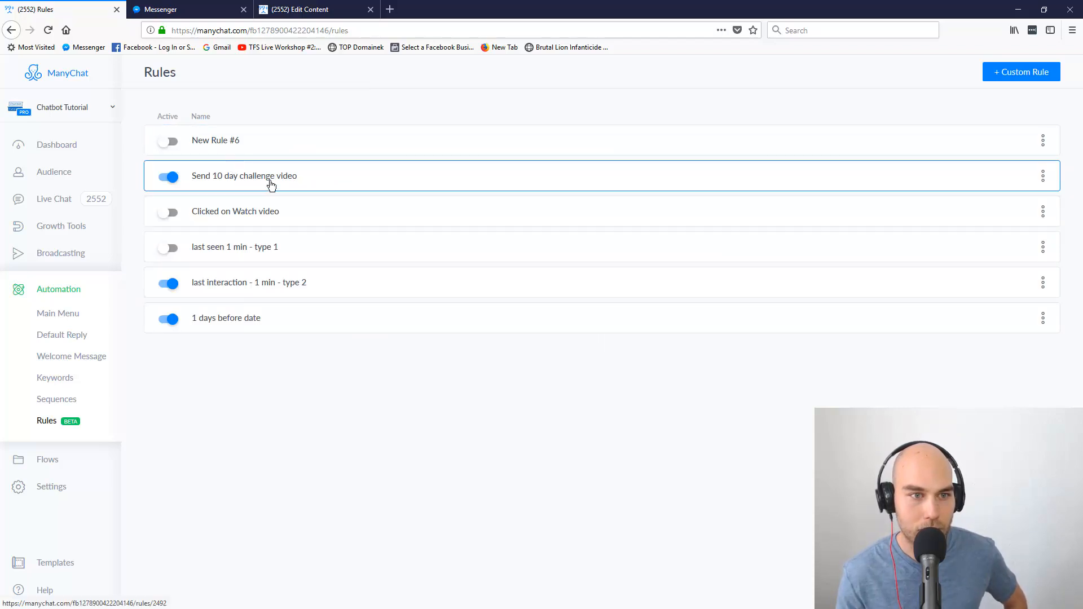
mouse_move(243, 152)
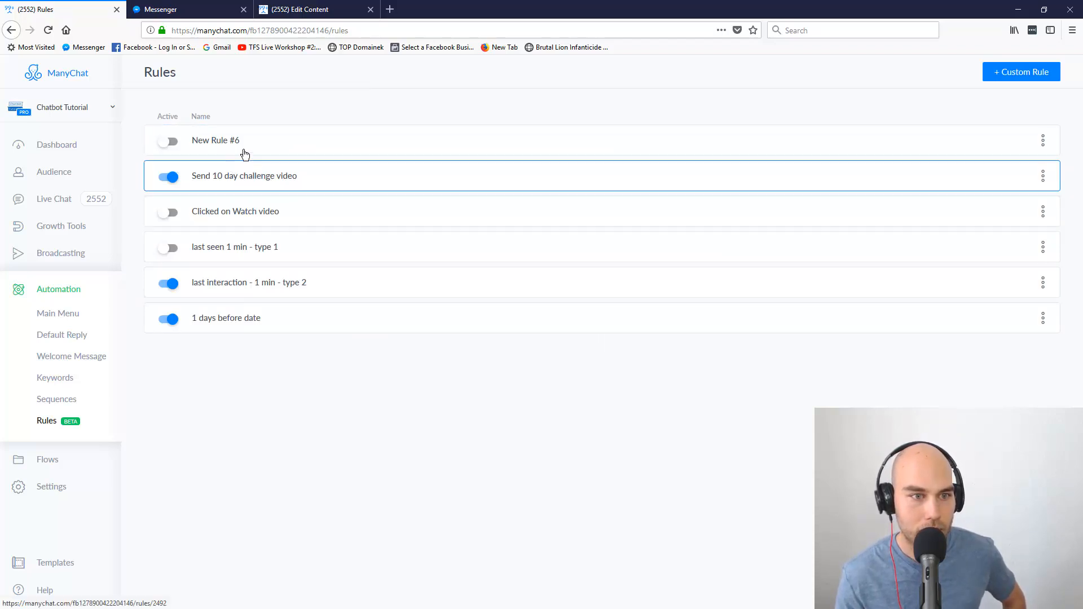
- Select the 'Clicked on Watch video' rule from the rules list
left_click(234, 211)
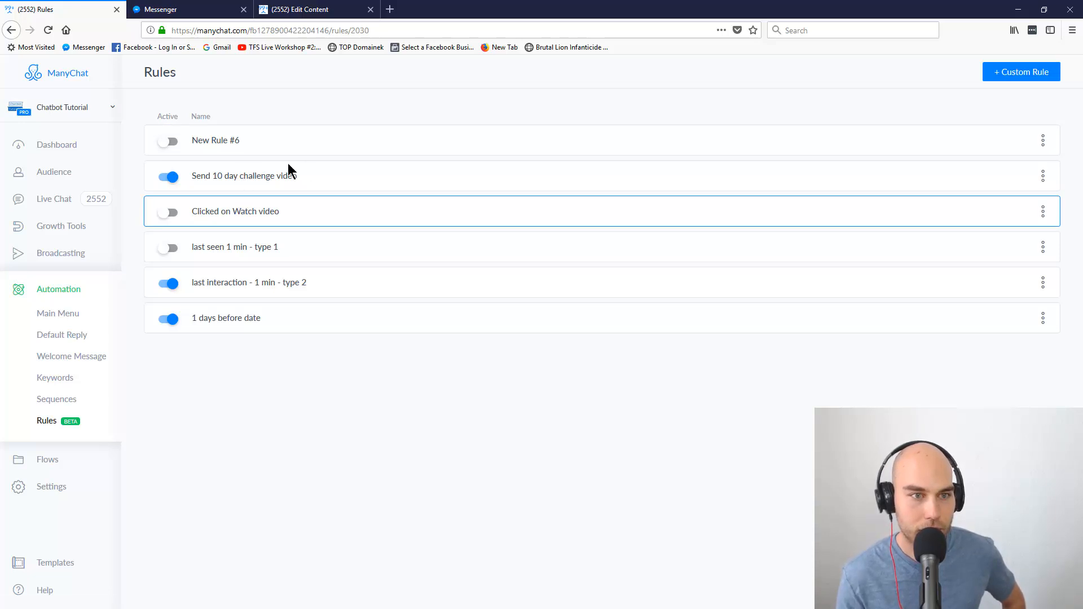
- Add a Tag applied trigger set to the clicked_watch_video tag
left_click(235, 211)
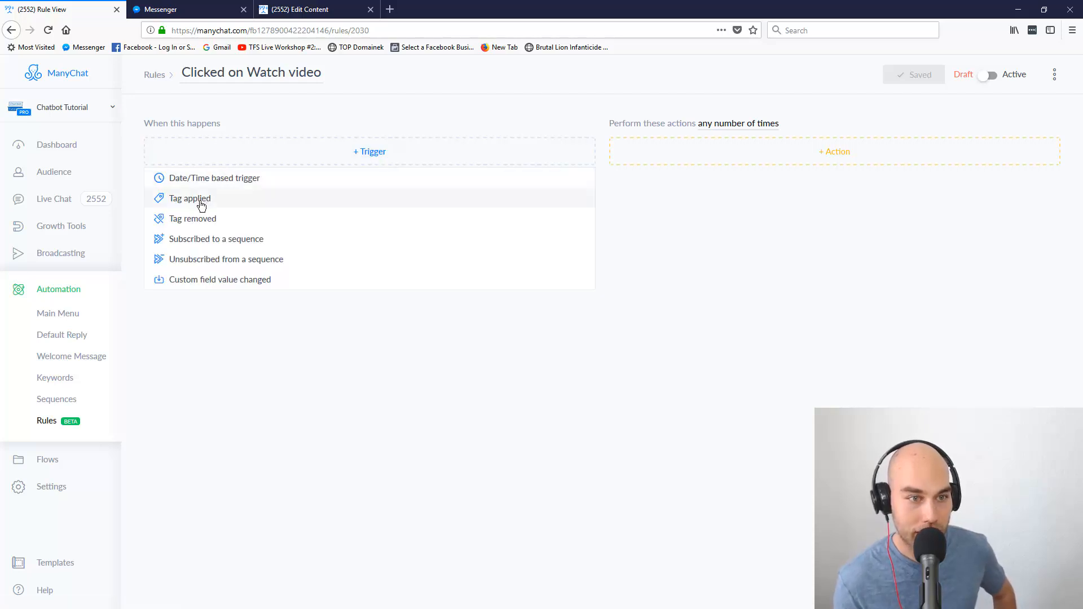
mouse_move(243, 133)
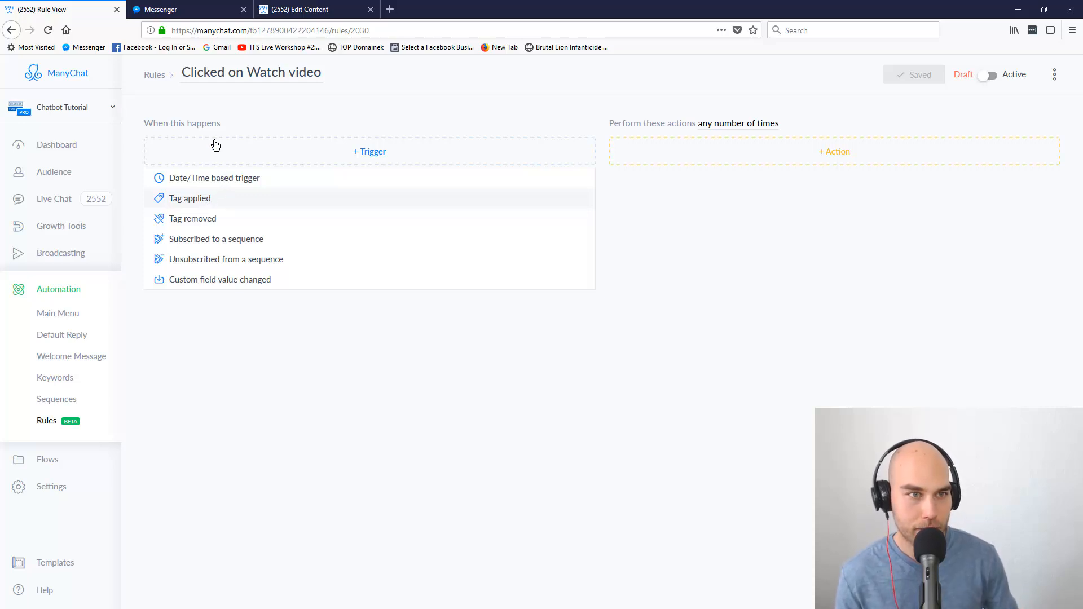
left_click(189, 199)
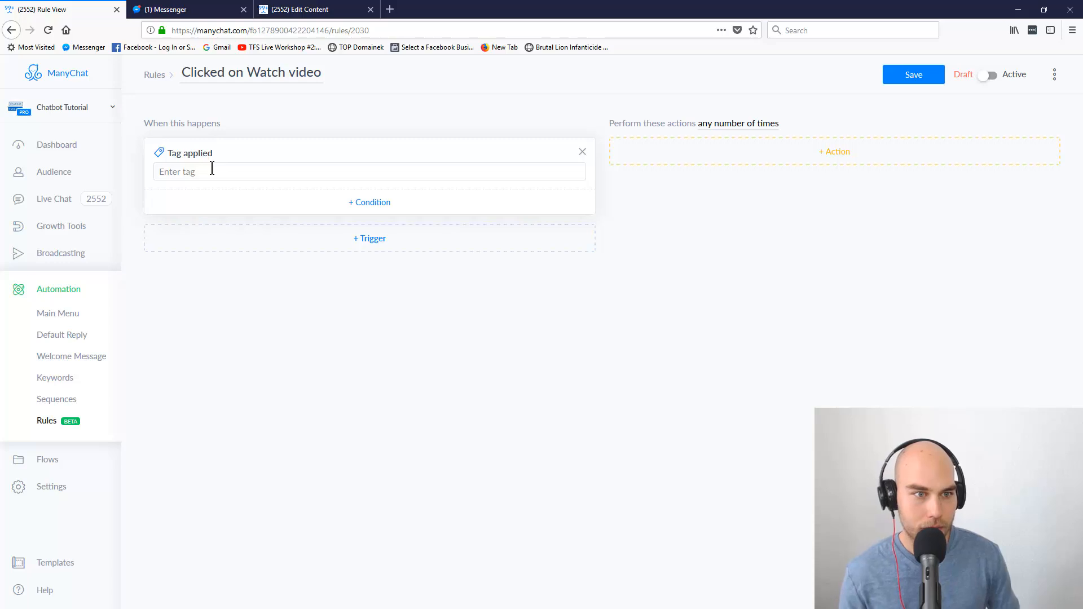
type("c")
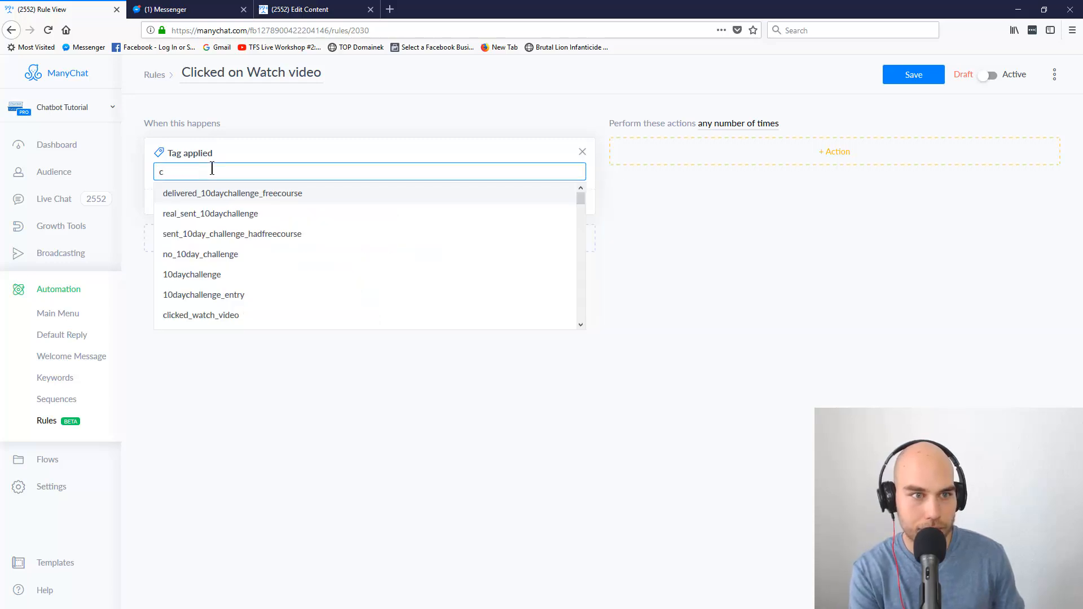
type("lick")
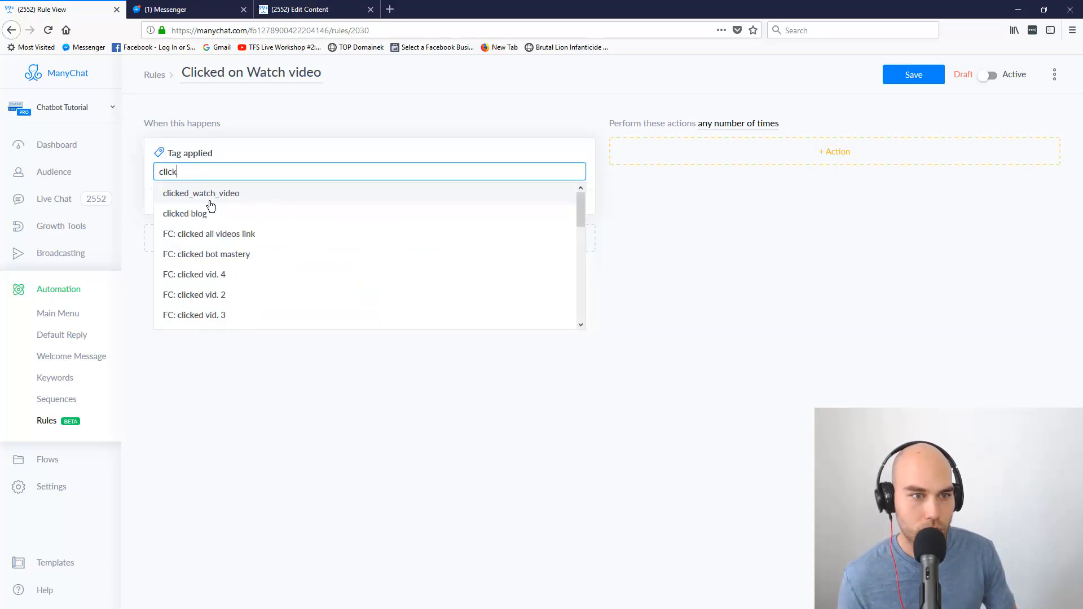
left_click(201, 193)
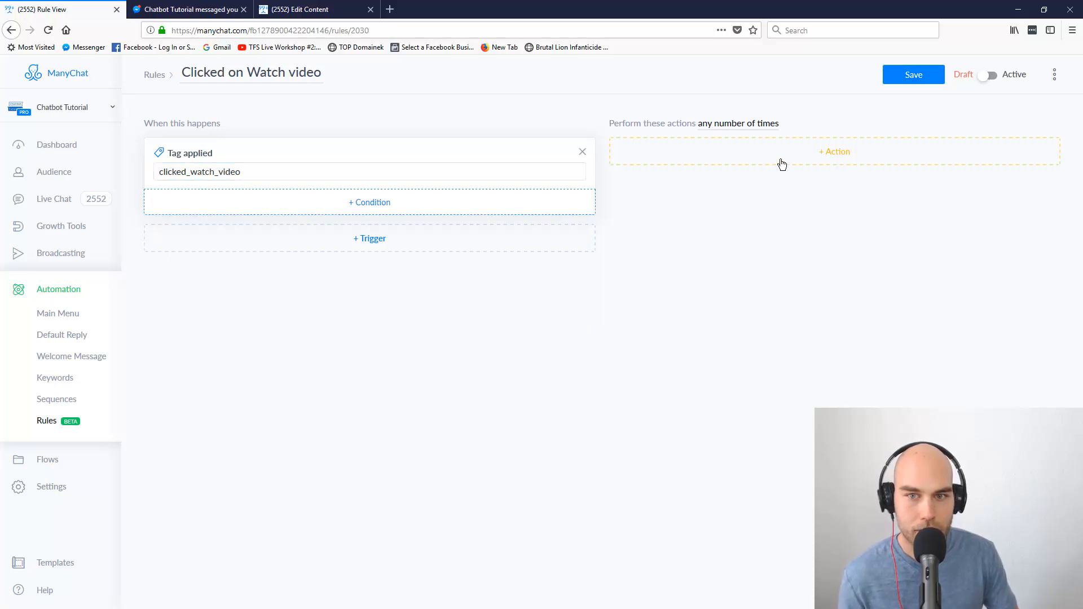
mouse_move(774, 174)
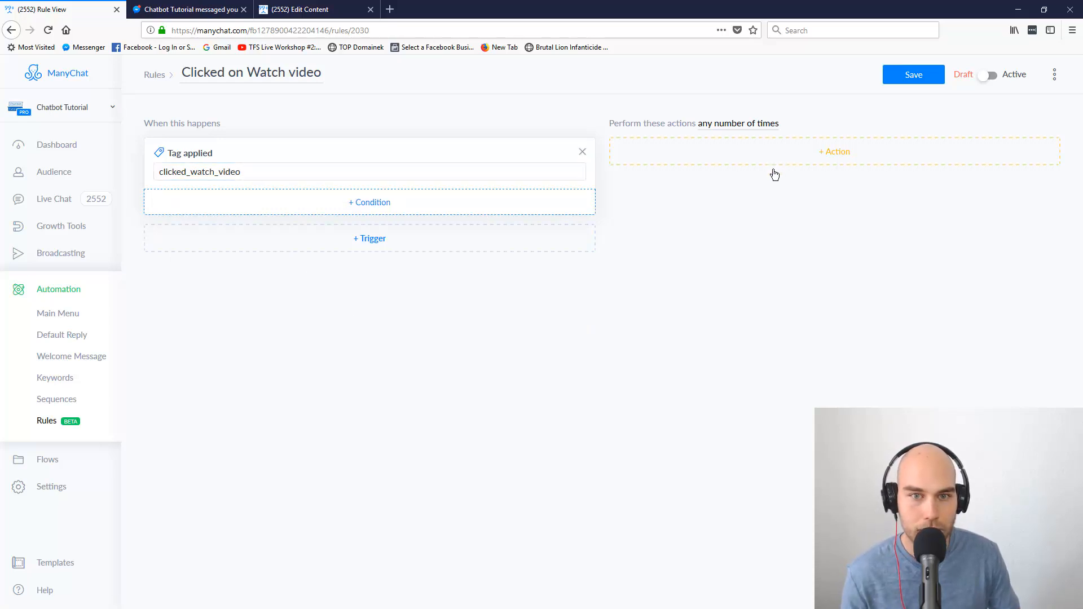
- Add a Start a Flow action and bring up the Pick a Flow dialog
left_click(834, 151)
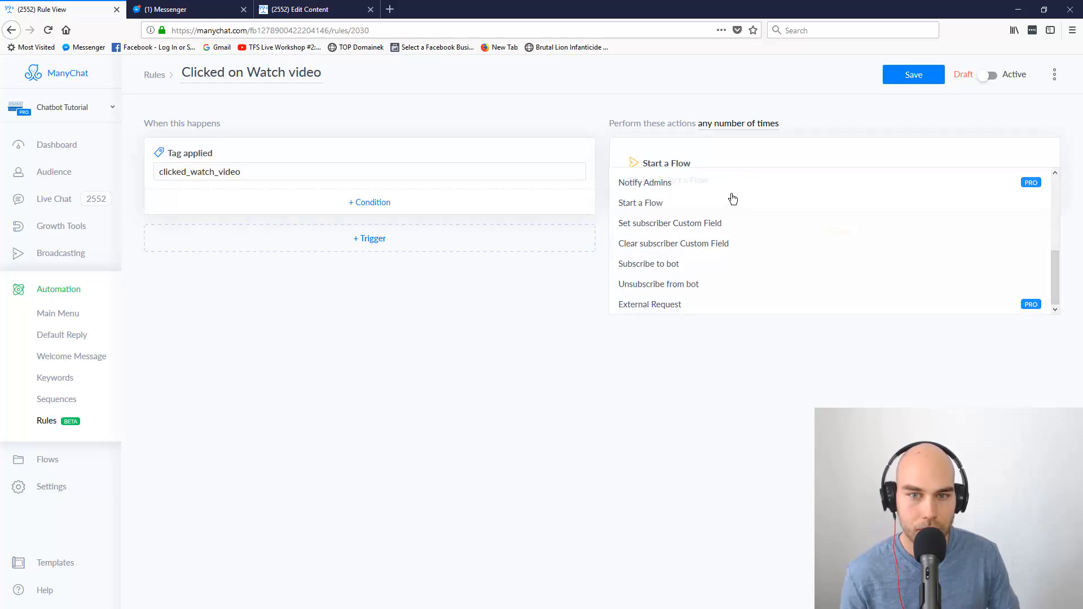
left_click(641, 202)
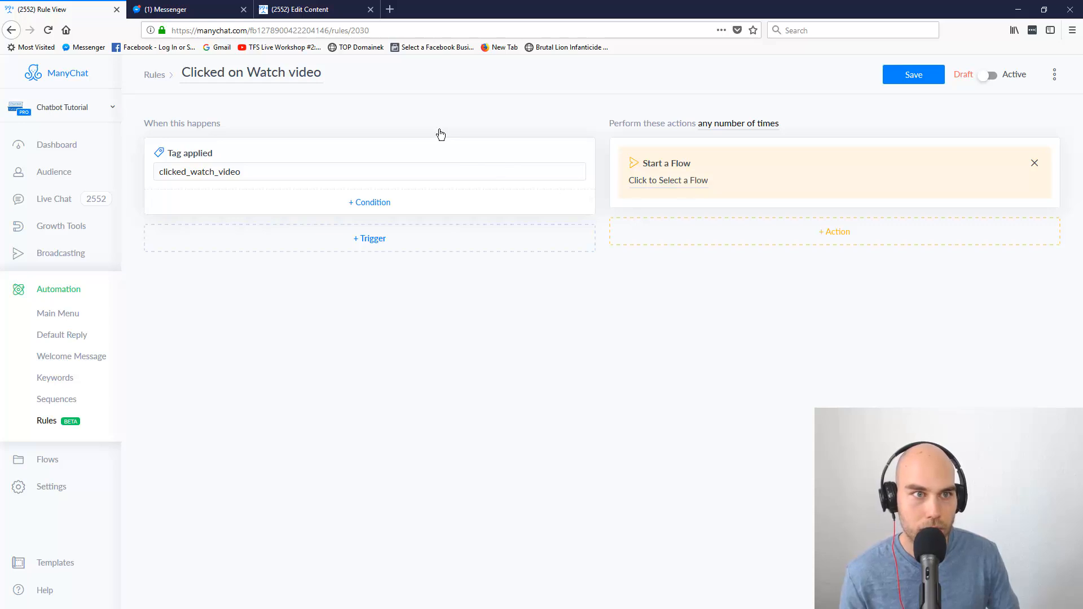
left_click(666, 180)
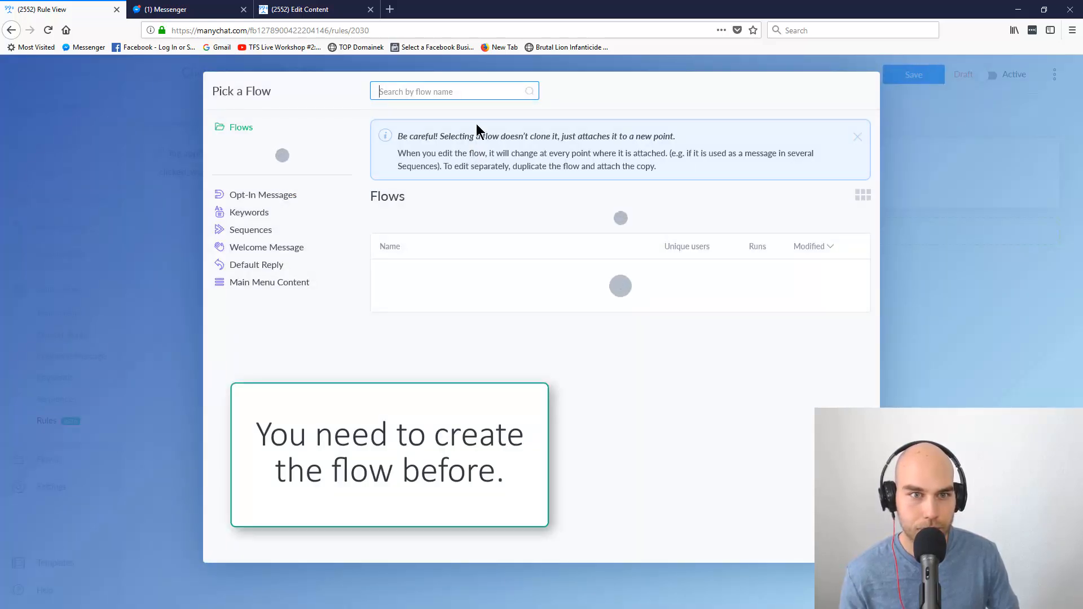
- Search 'followup' and attach the 'Follow up 50 minutes' flow to the action
type("f")
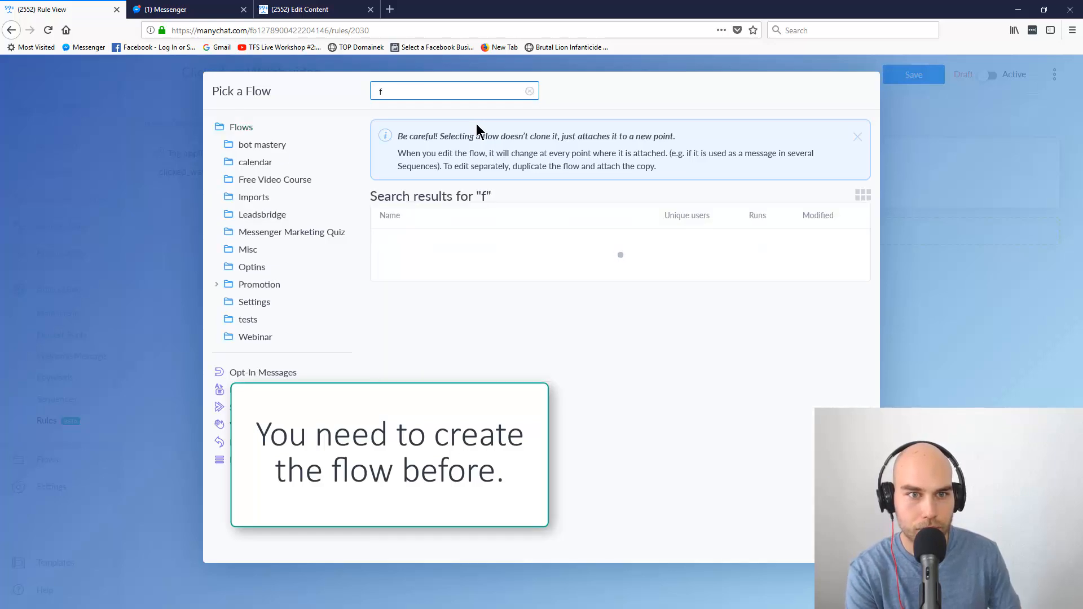
type("ollowup")
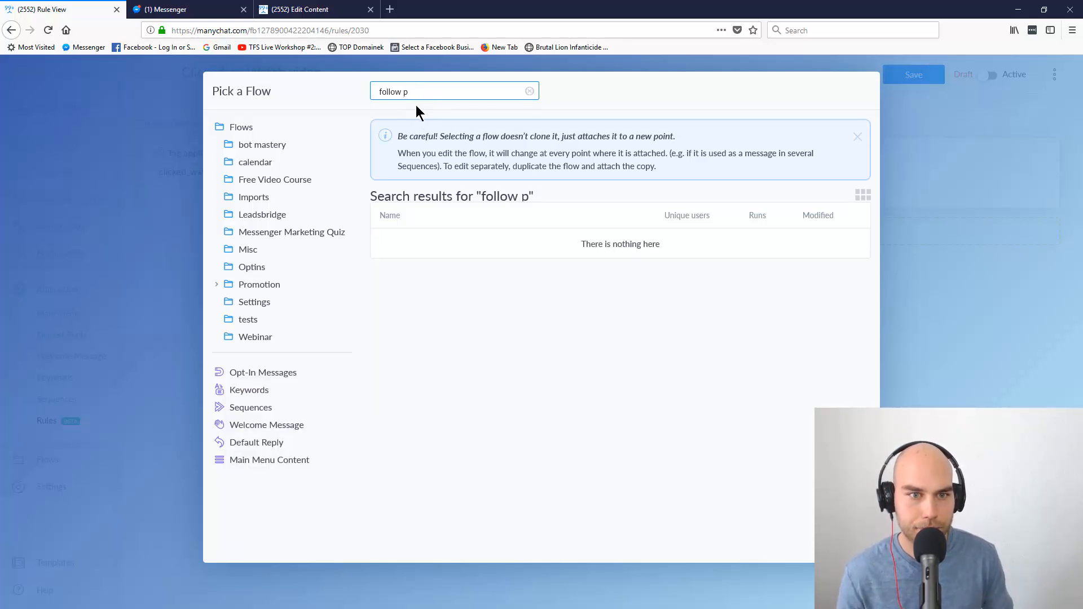
key("Backspace")
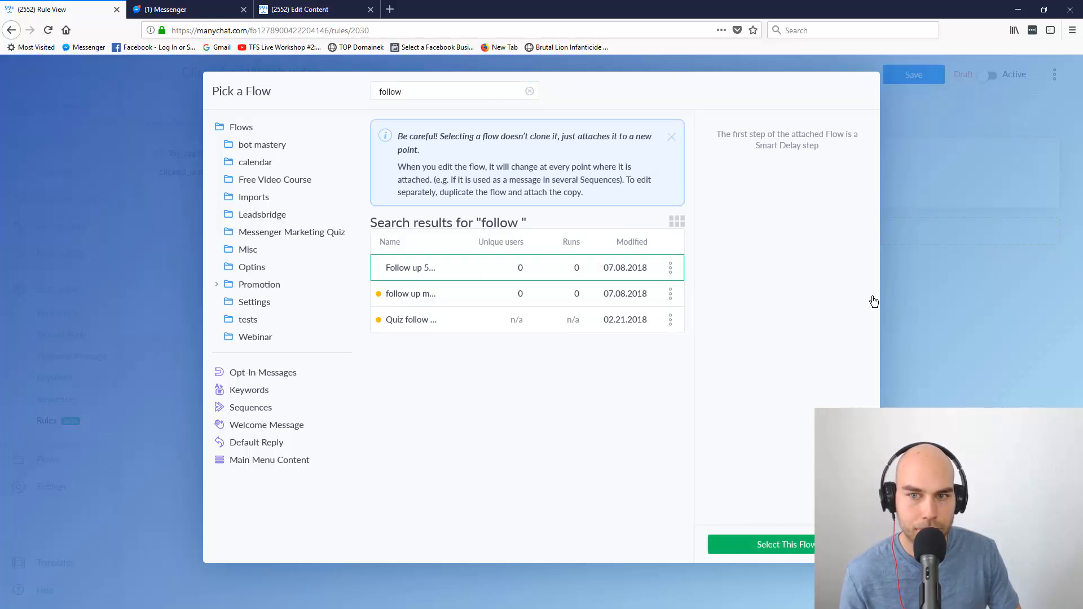
left_click(760, 544)
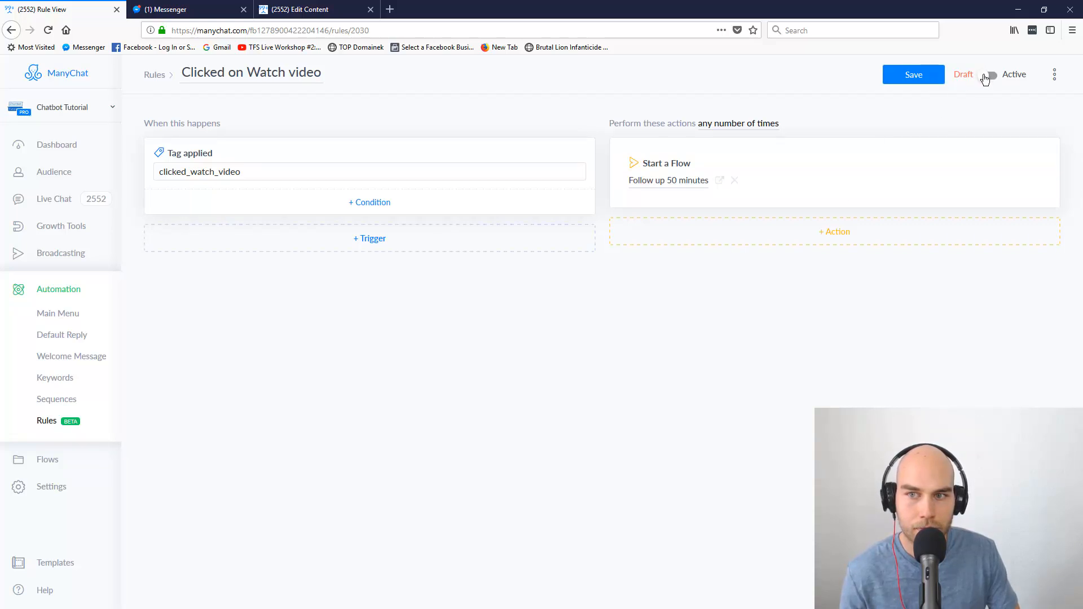
- Save the 'Clicked on Watch video' rule and switch to the follow up message flow
left_click(912, 75)
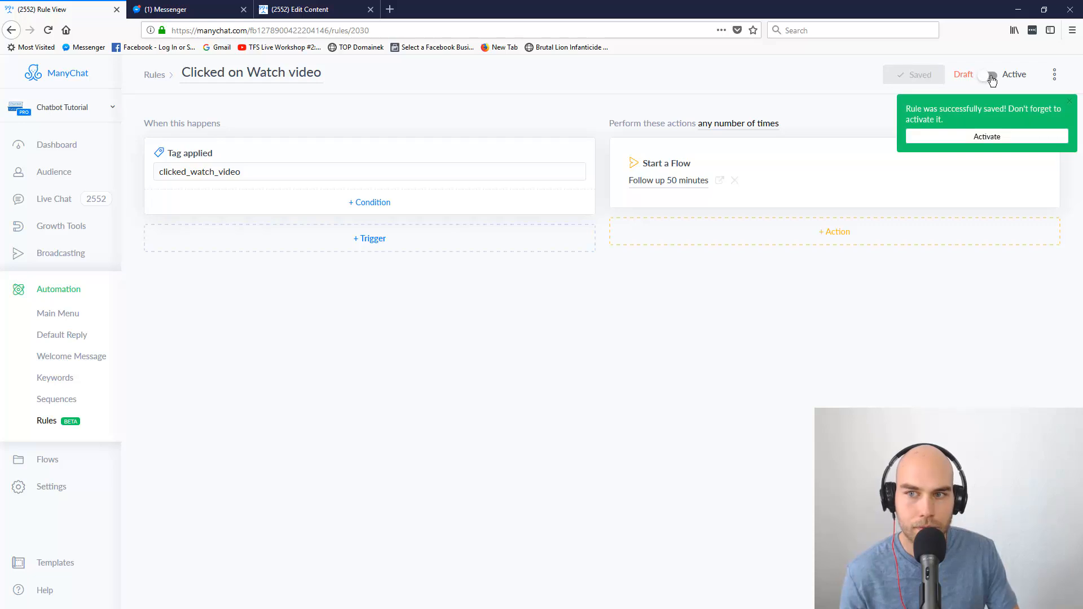
left_click(990, 75)
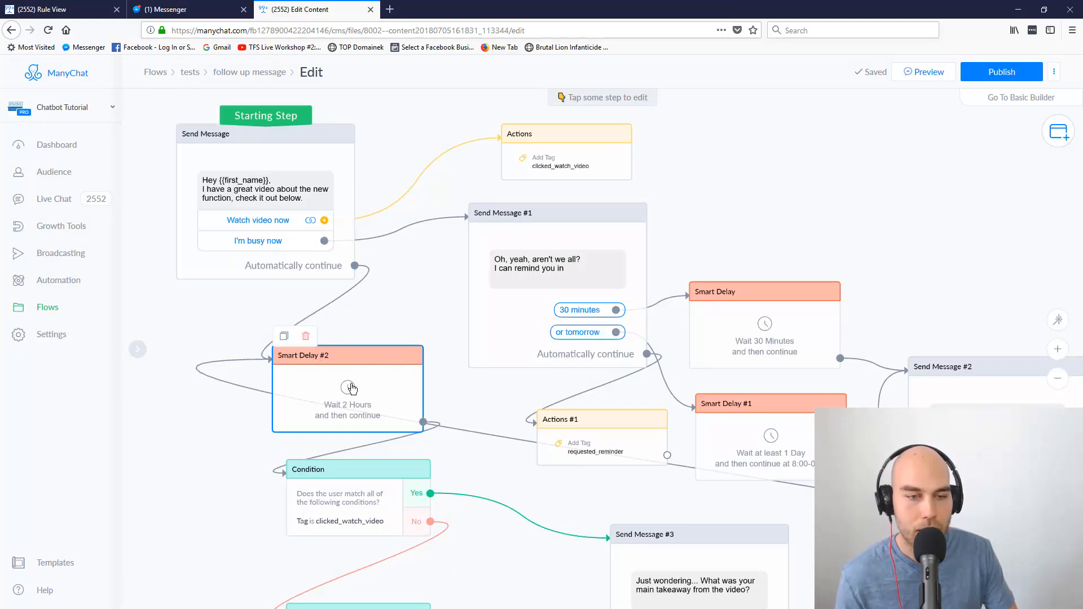
mouse_move(220, 181)
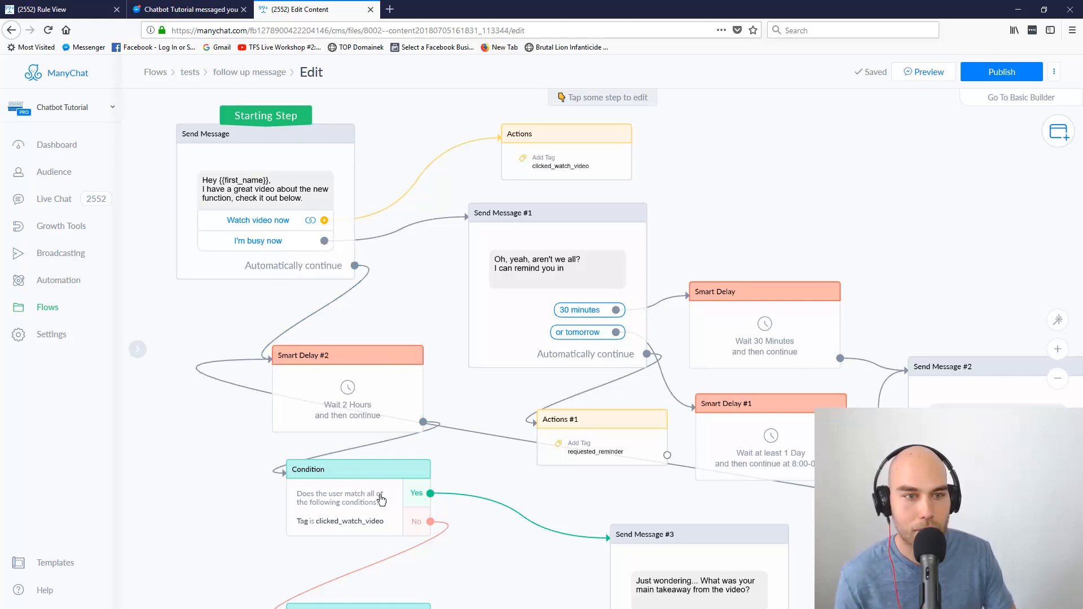
left_click(347, 355)
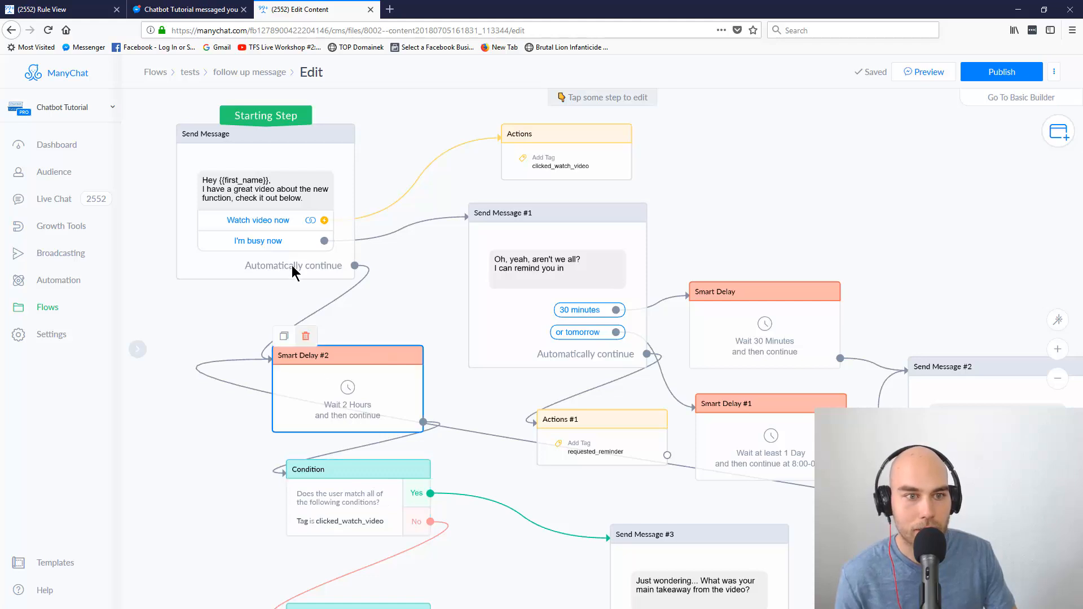
mouse_move(264, 302)
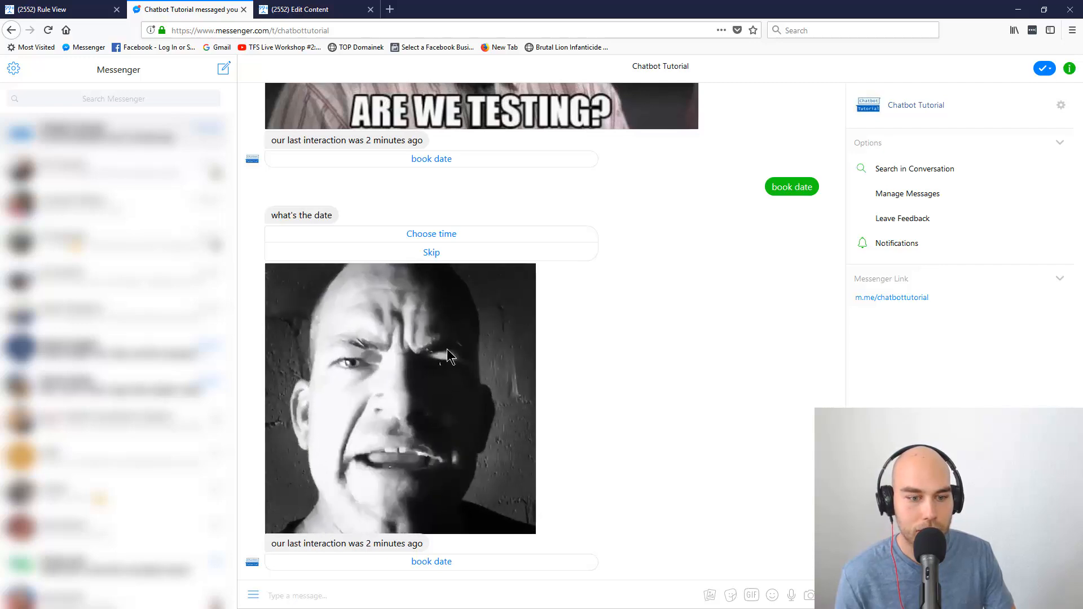
mouse_move(687, 247)
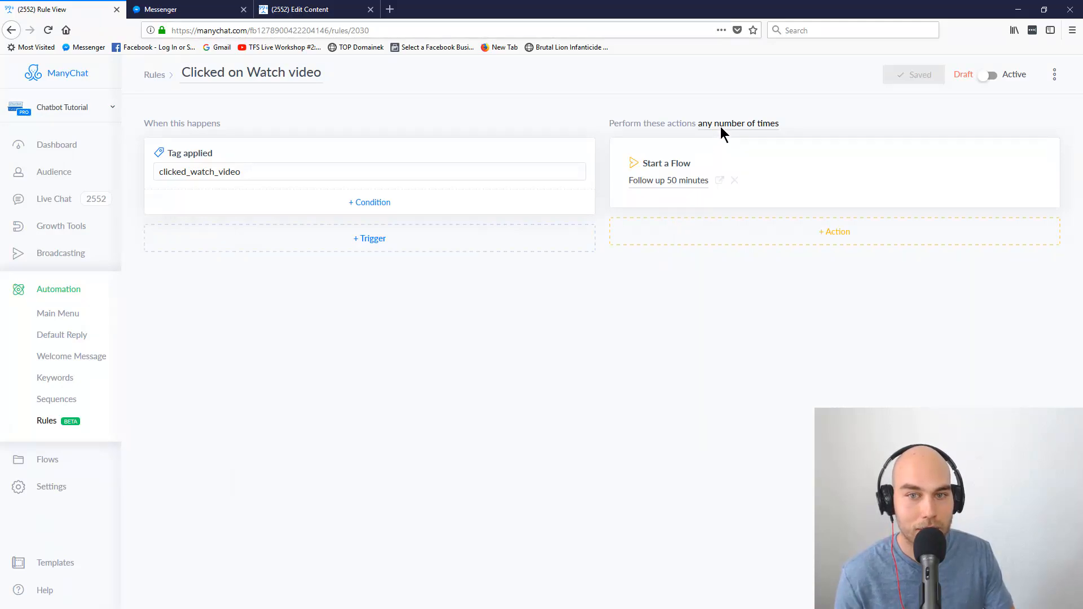
mouse_move(755, 128)
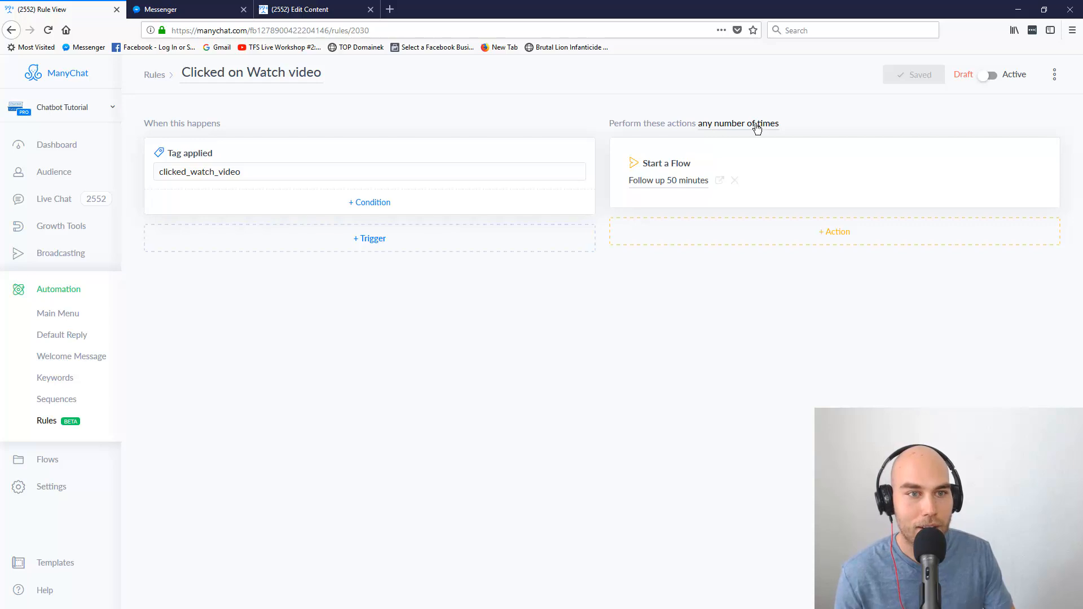
mouse_move(189, 81)
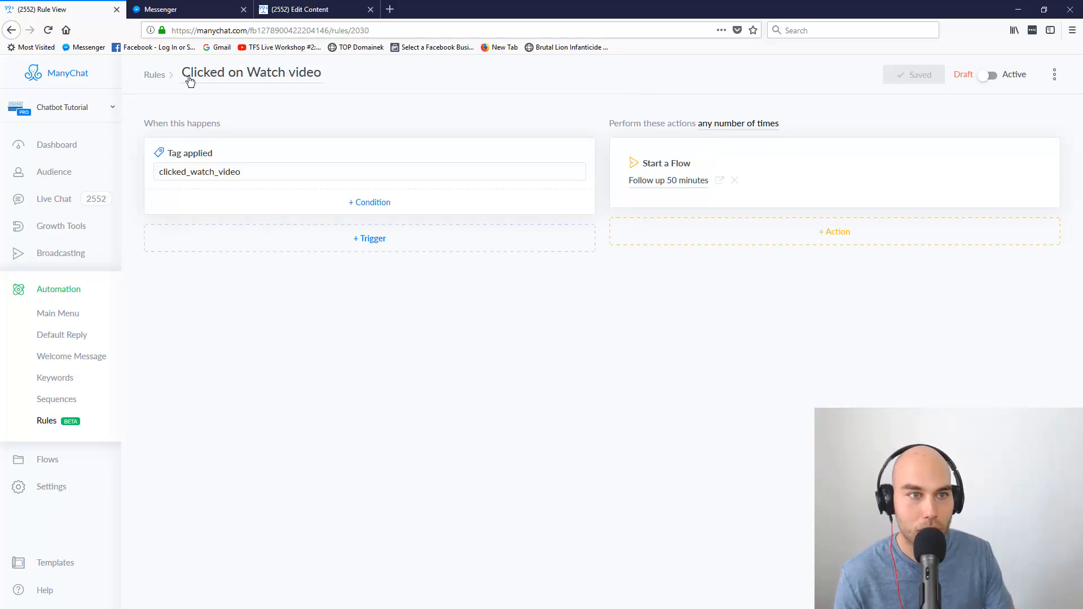
- Return to the rules overview via the Rules breadcrumb
left_click(155, 74)
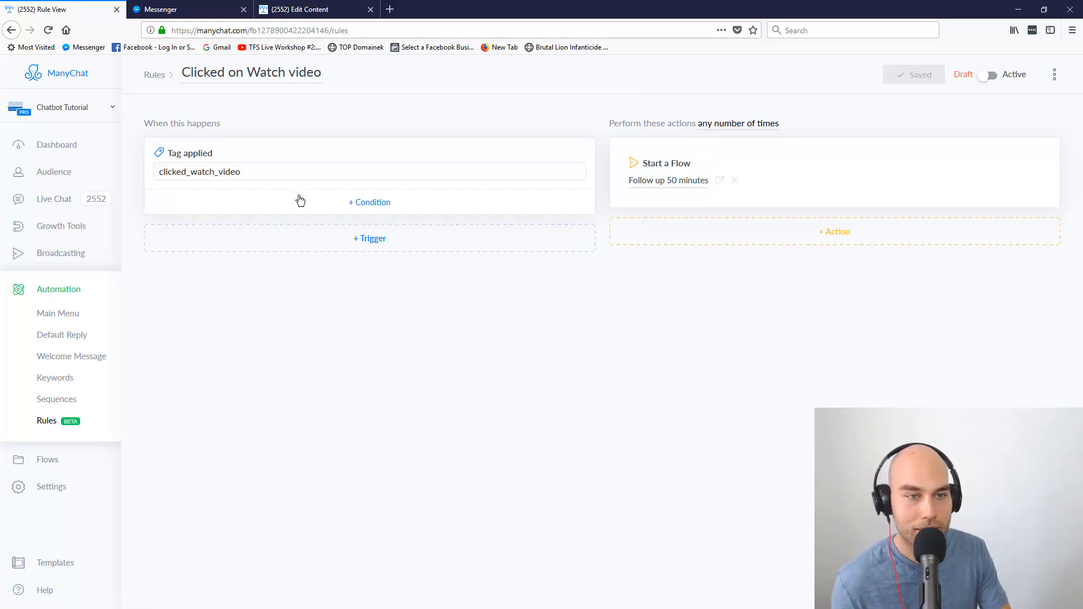
mouse_move(303, 266)
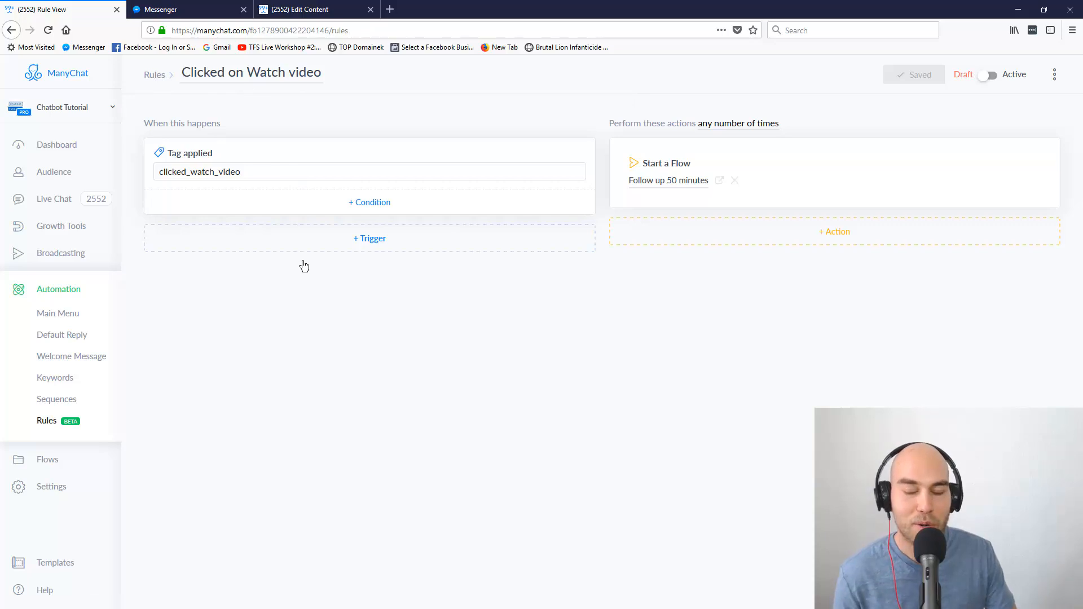
left_click(154, 74)
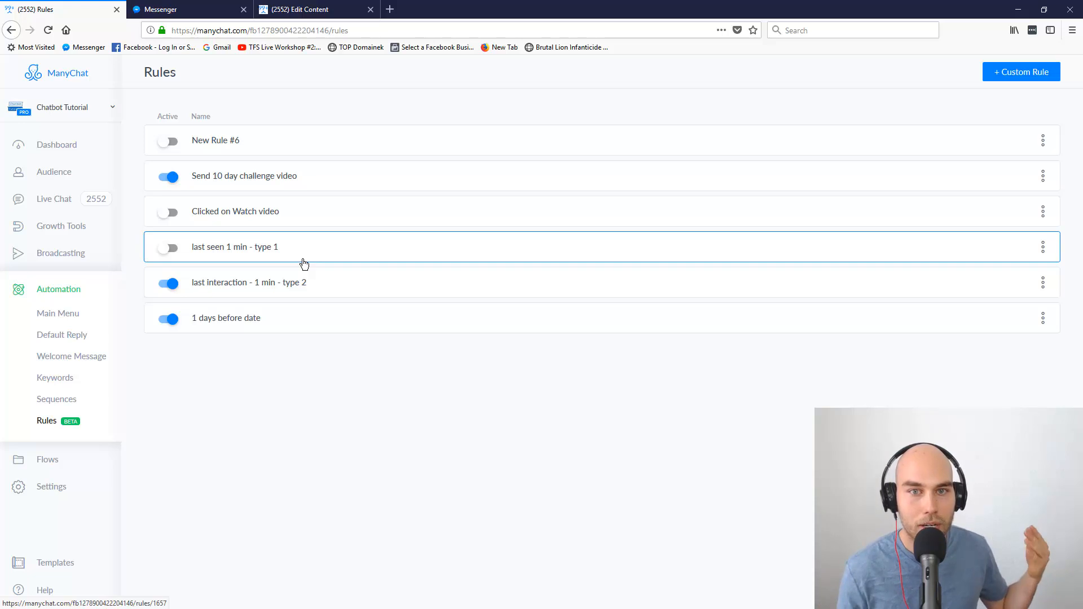
mouse_move(300, 251)
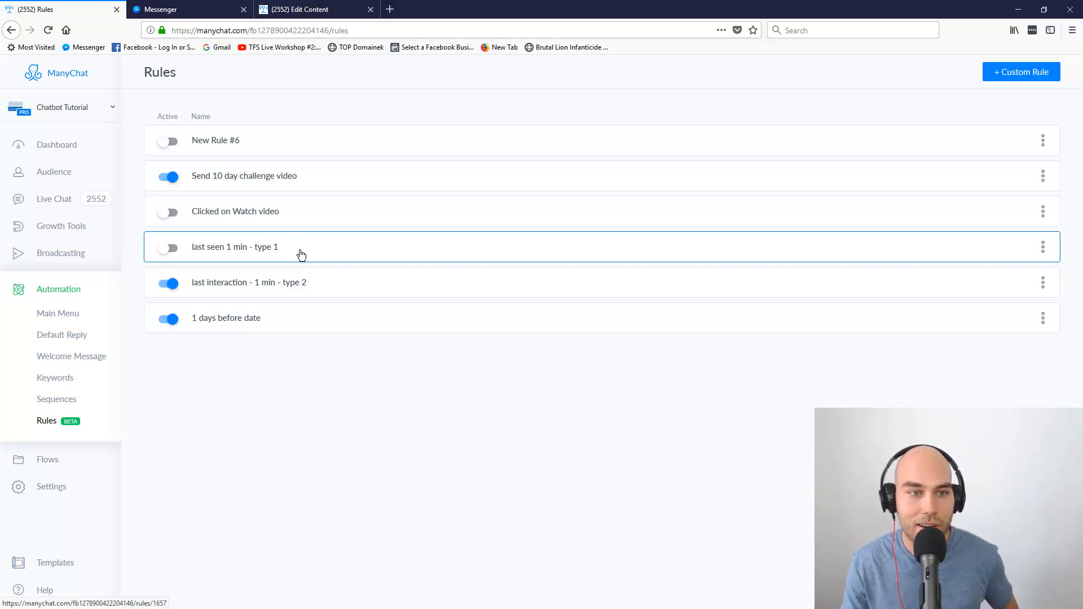
mouse_move(476, 261)
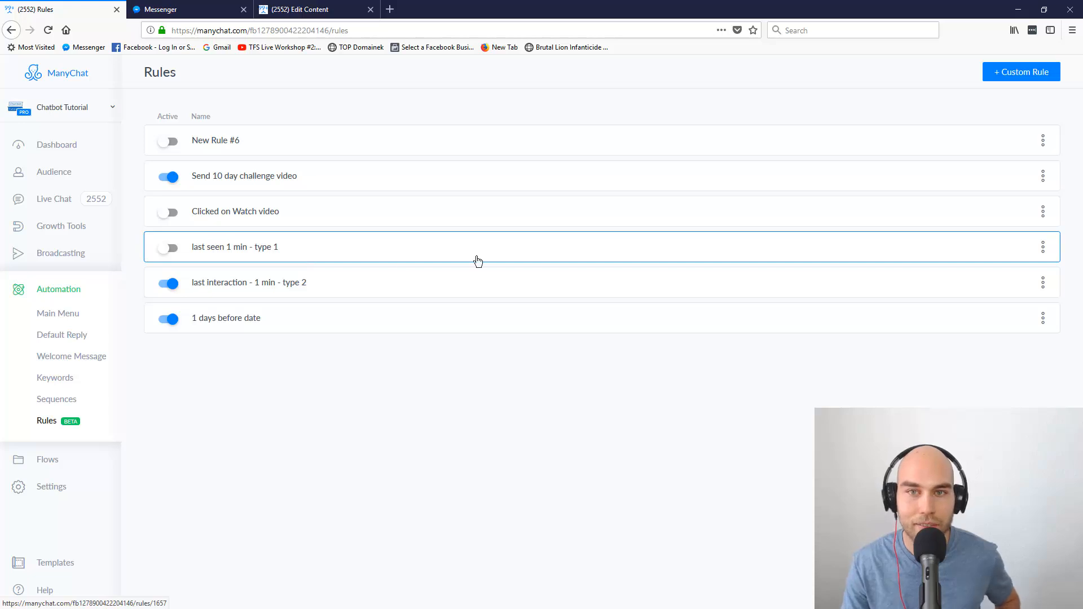